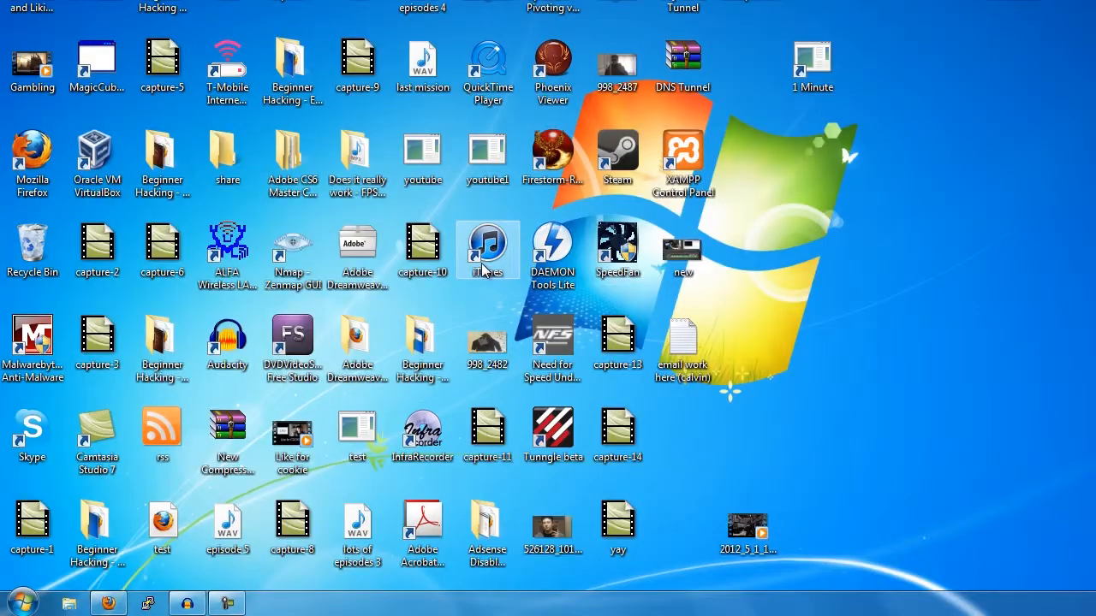
mouse_move(907, 402)
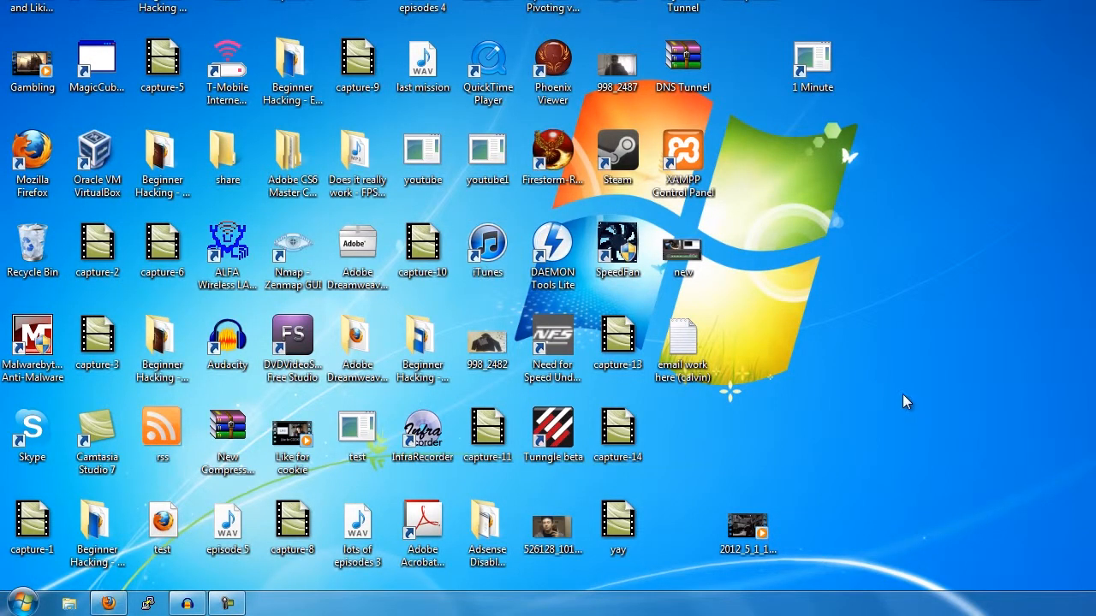
Connect over SSH to the zapto.org gateway host, reaching a root shell prompt
click(147, 603)
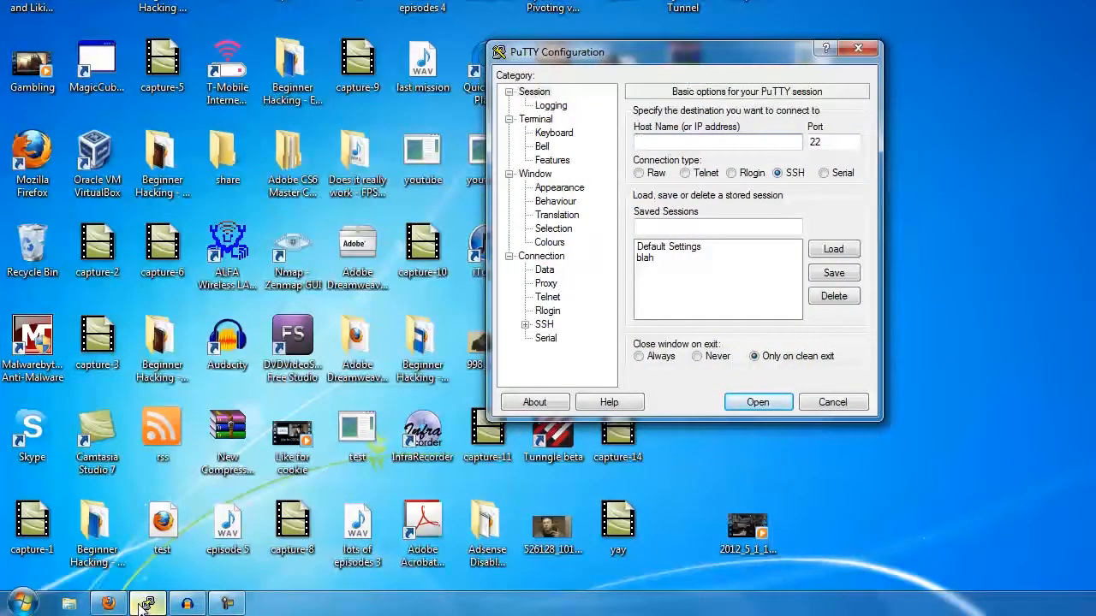
click(717, 141)
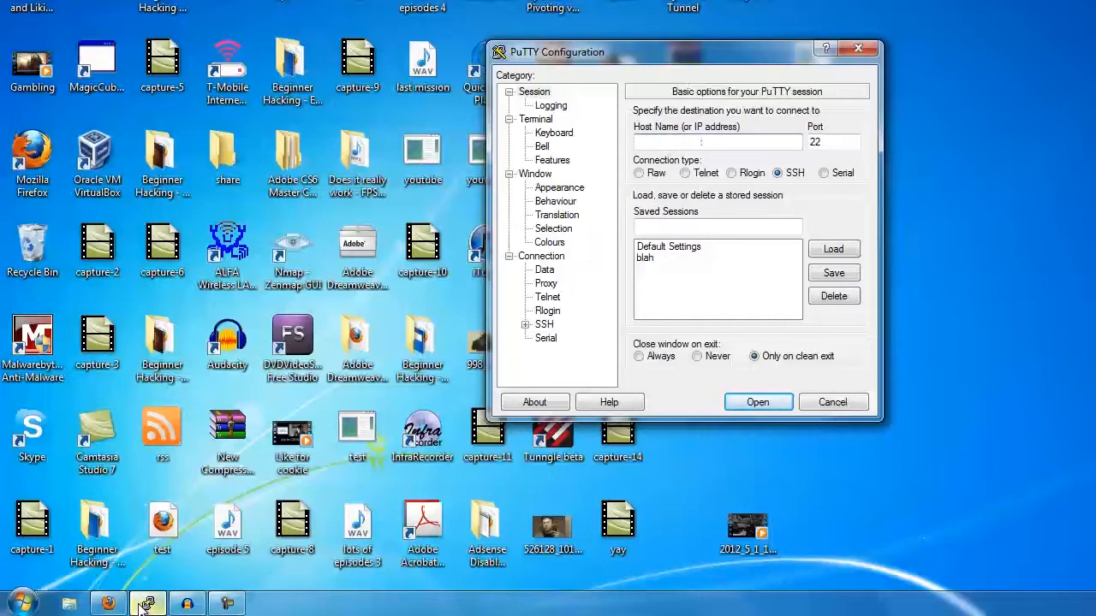
click(717, 141)
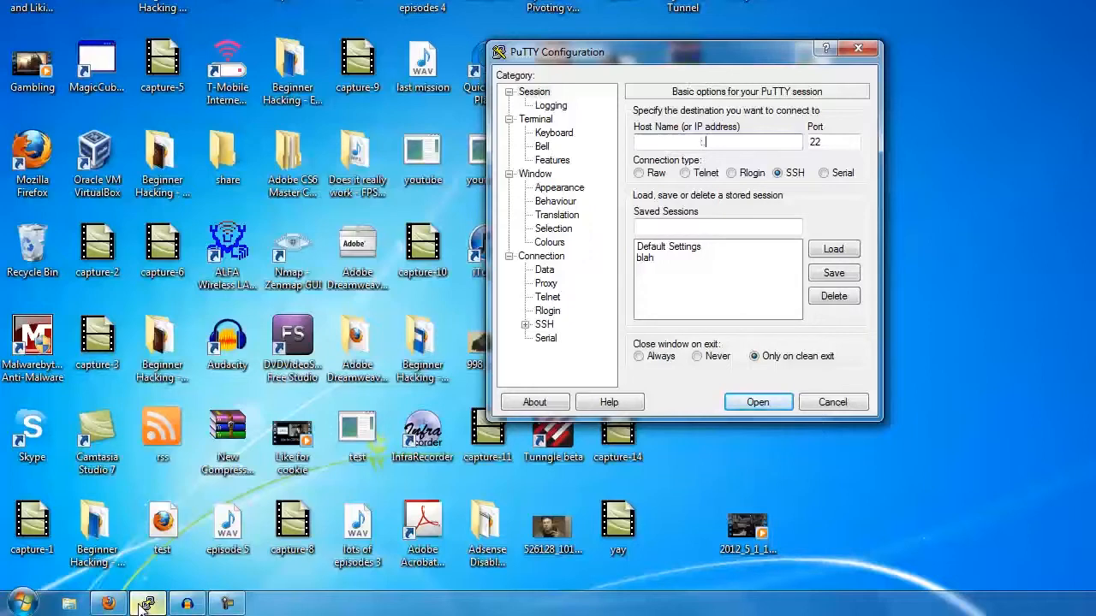
text(zapto.org)
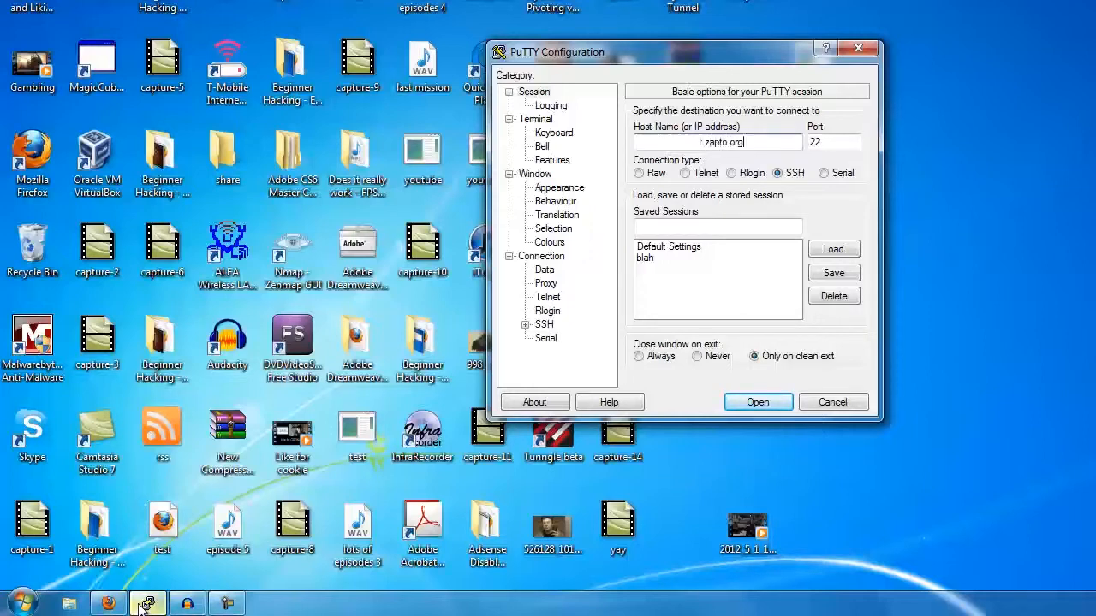
click(757, 402)
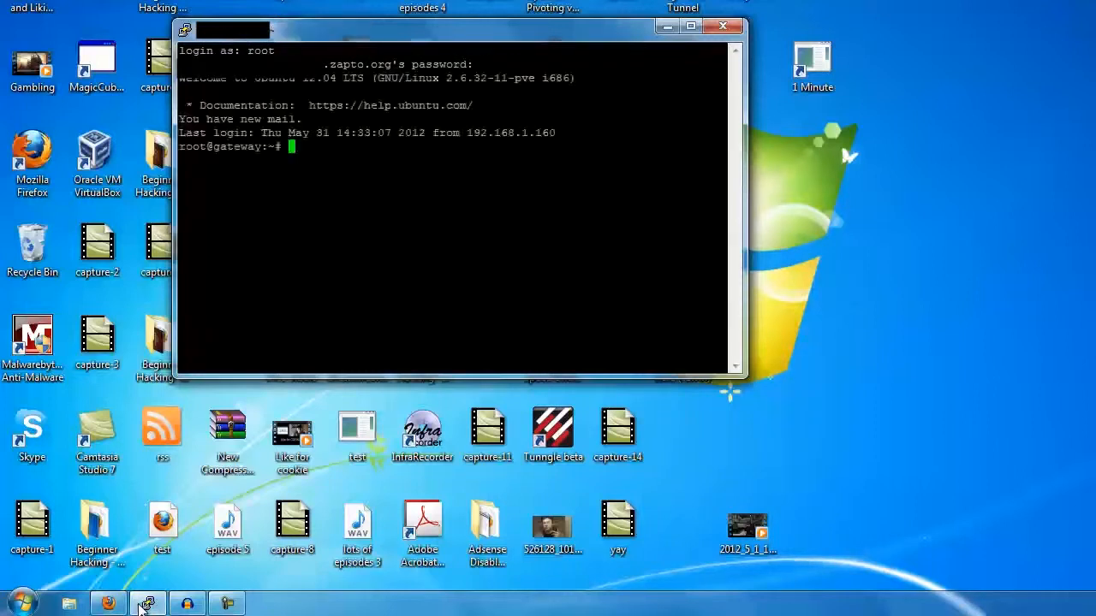
SSH from the gateway into 192.168.1.160, list the home directory and run top
text(ssh)
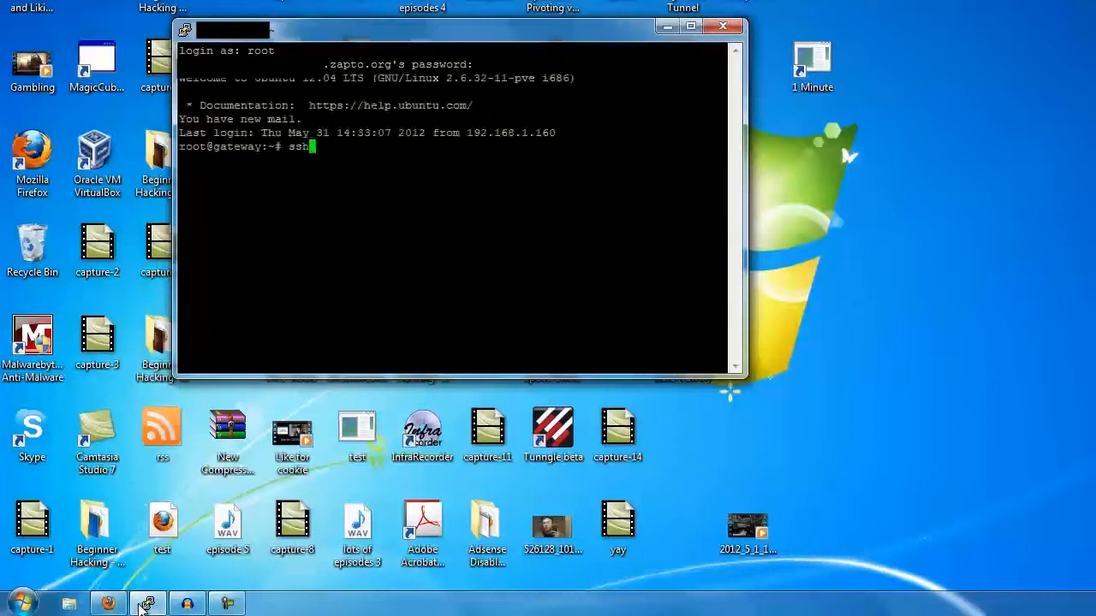
text(192.168.1.160)
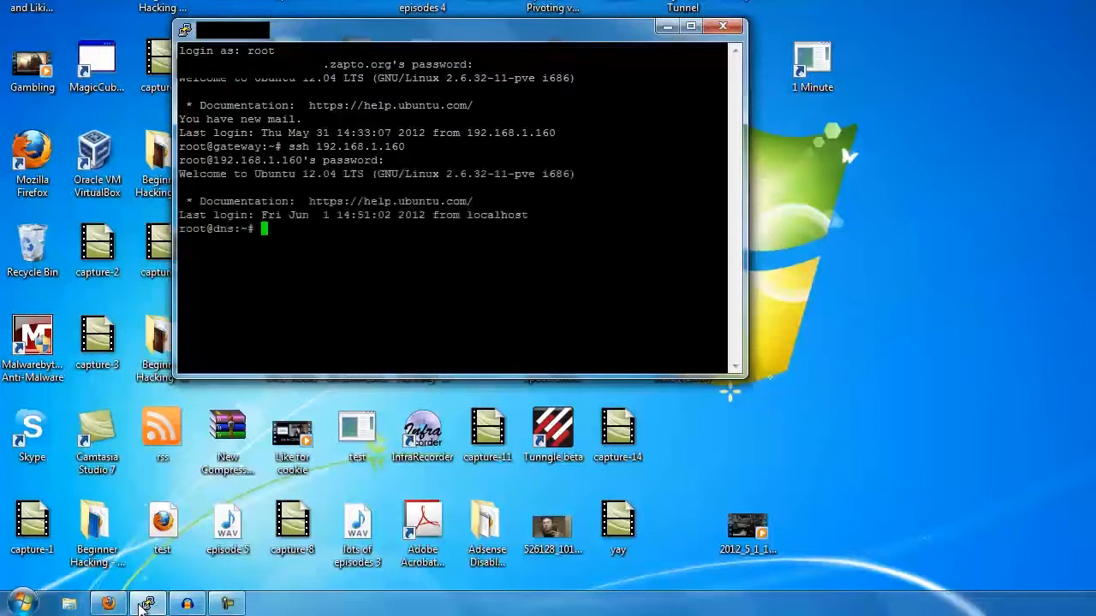
text(ls)
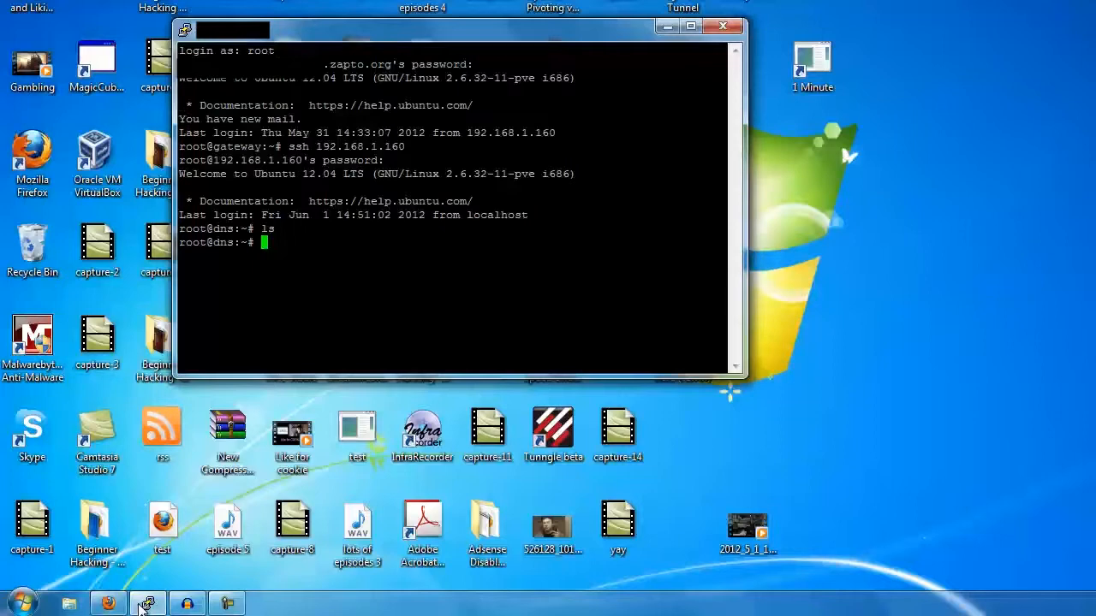
text(top)
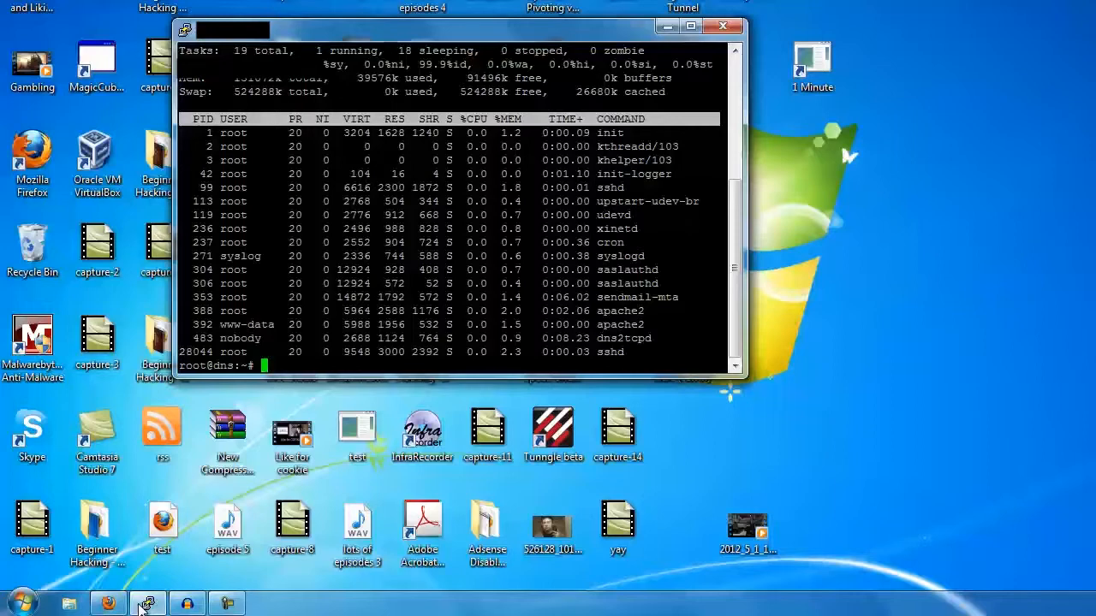
Kill dns2tcpd process 483 and start nano on the dns2tcp config in /etc
text(kill)
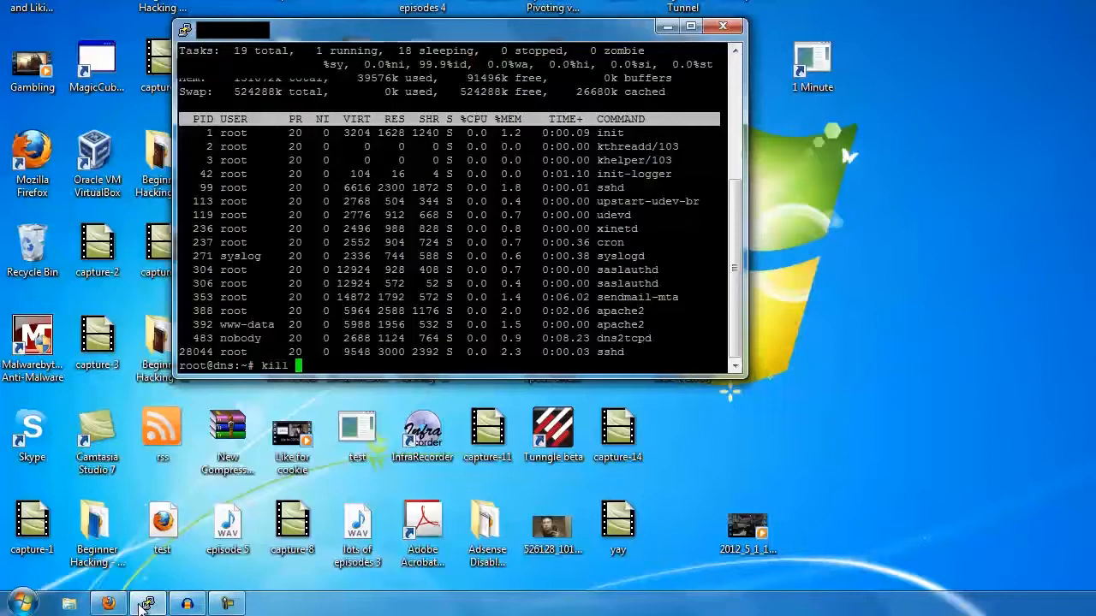
text(483)
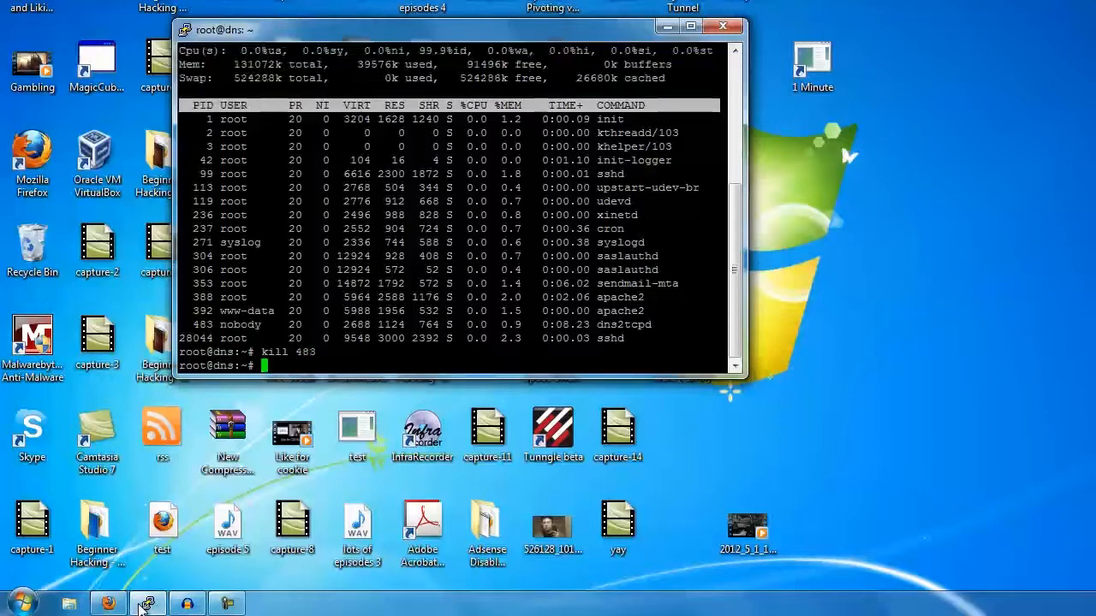
text(na)
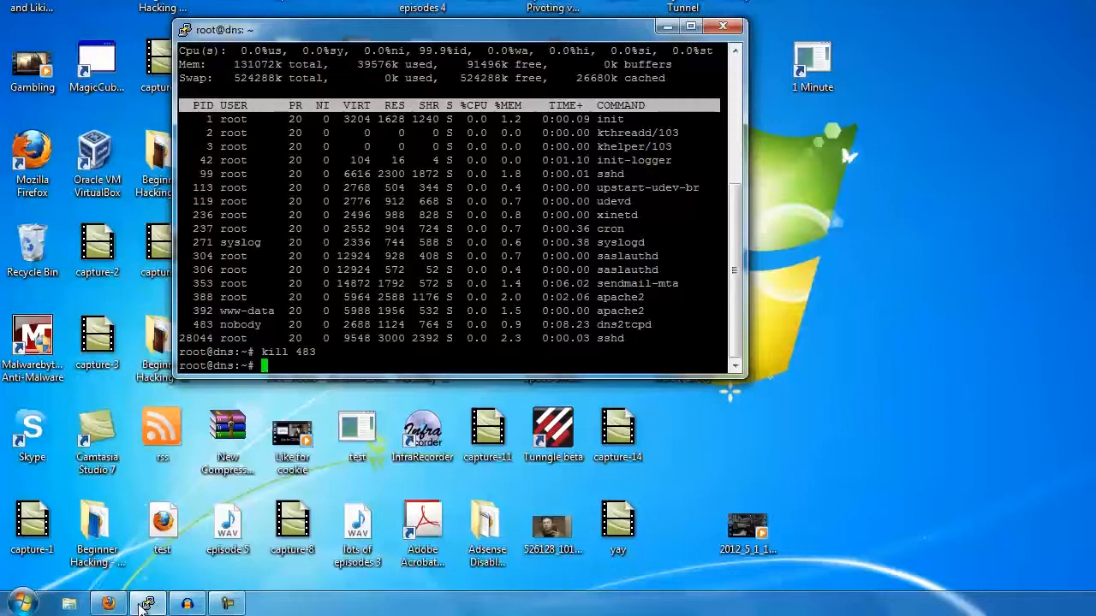
text(nano /etc/dn)
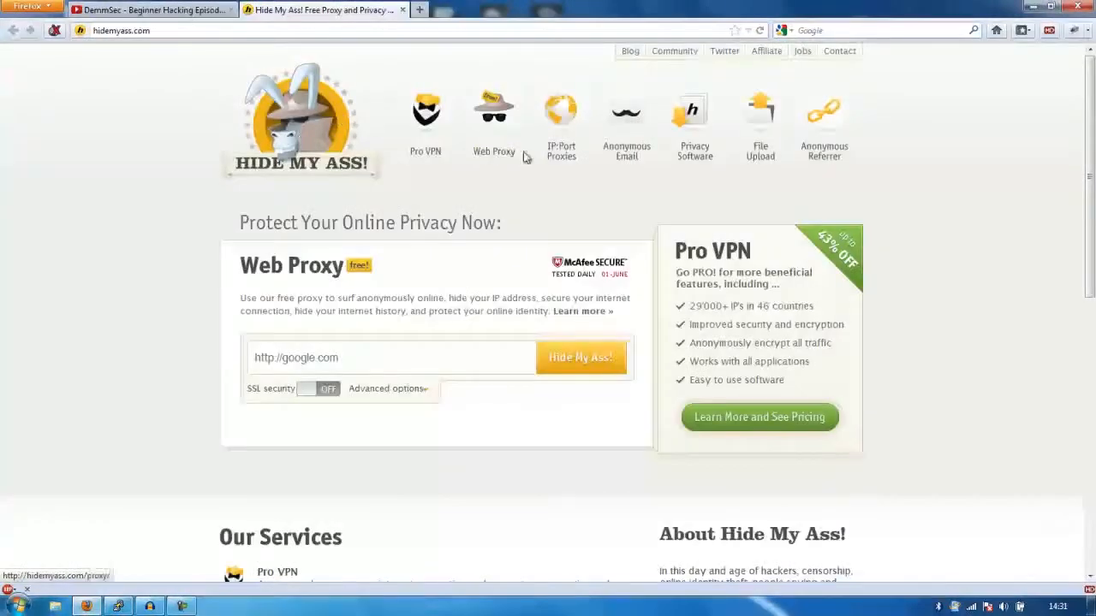
Filter the free IP:Port proxy list to United Kingdom and update the results
click(562, 112)
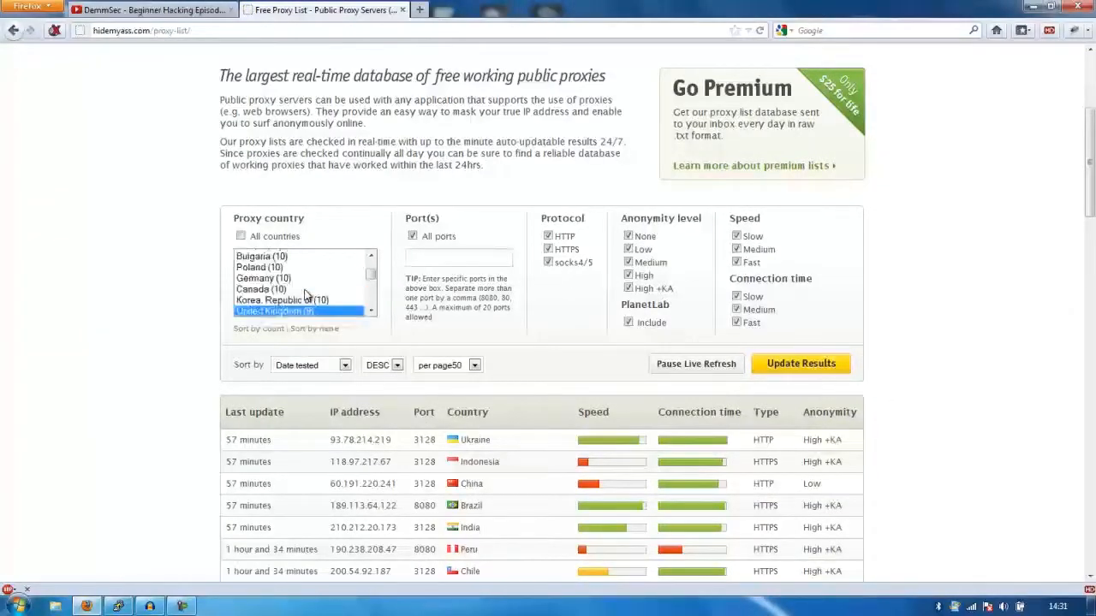
scroll(down, 3)
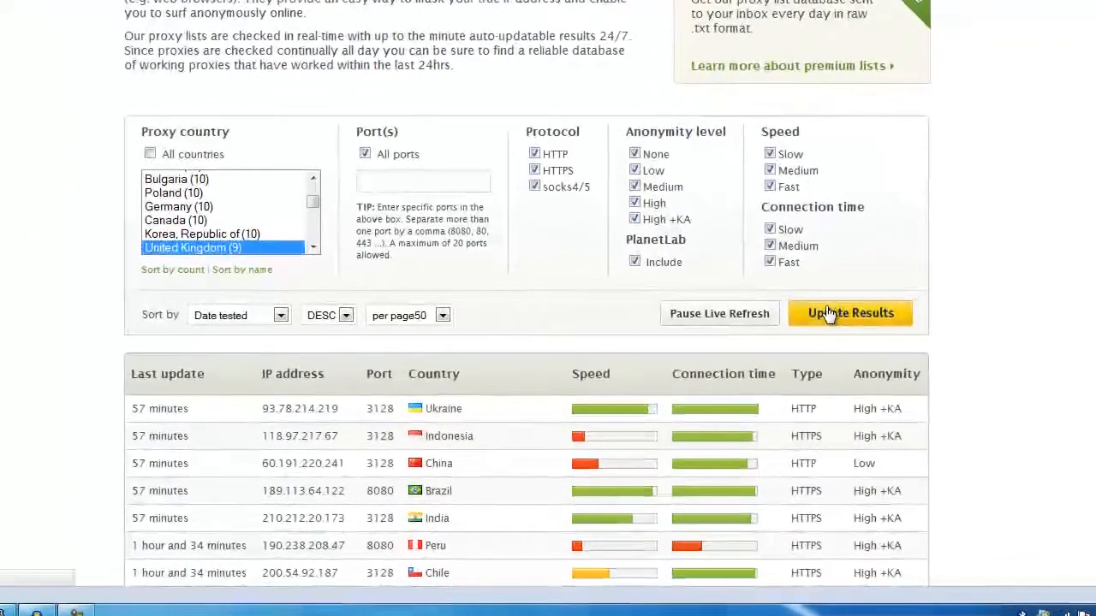
click(849, 311)
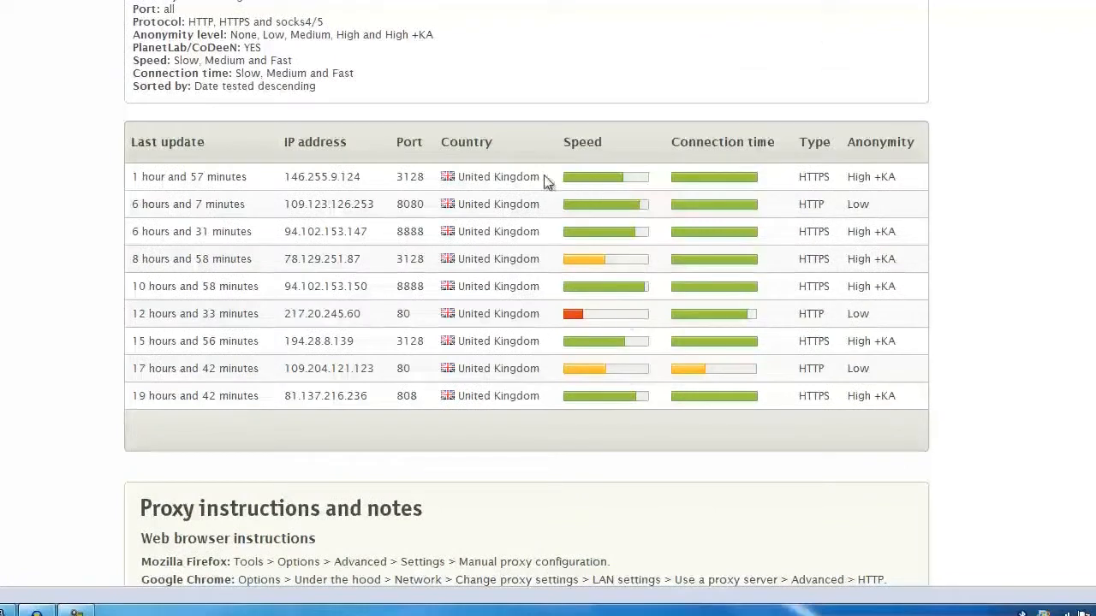
mouse_move(380, 210)
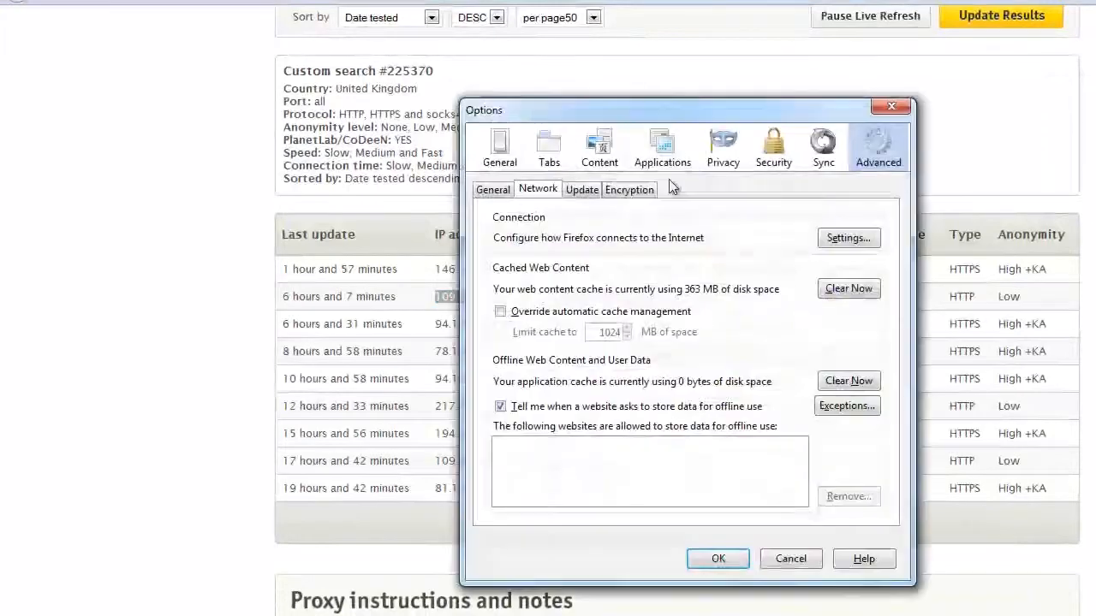
Enable manual proxy configuration for 109.123.126.253 port 8080 and save it
click(847, 238)
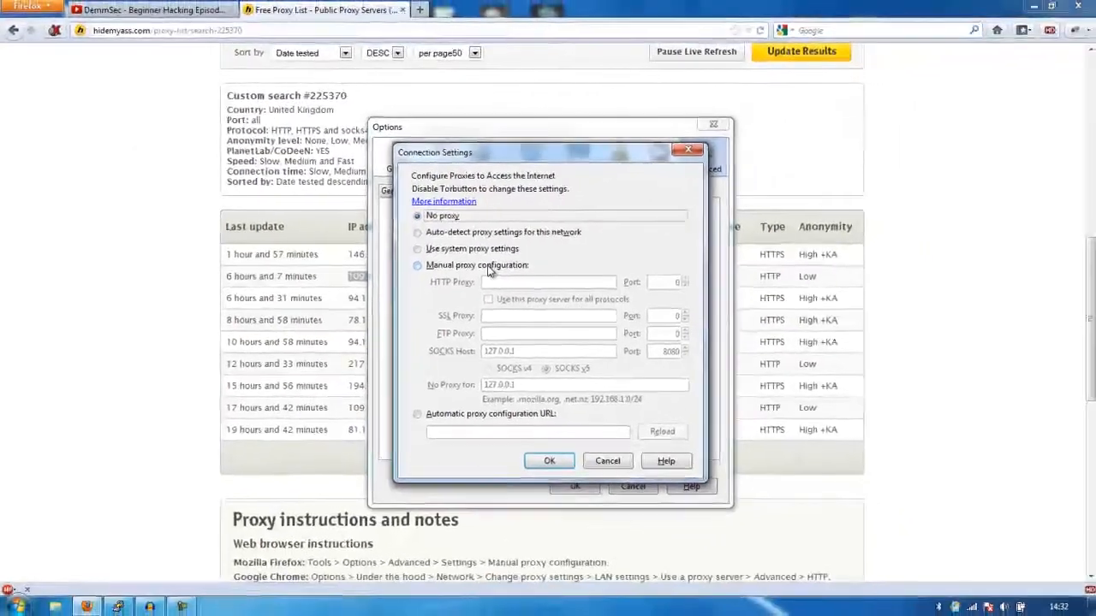
click(418, 265)
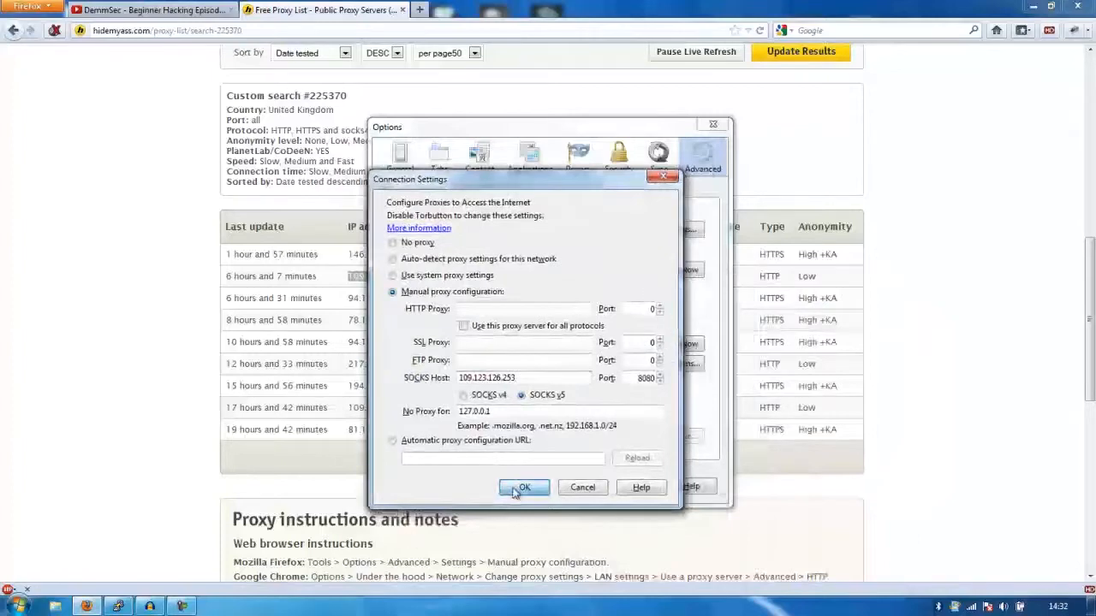
click(524, 487)
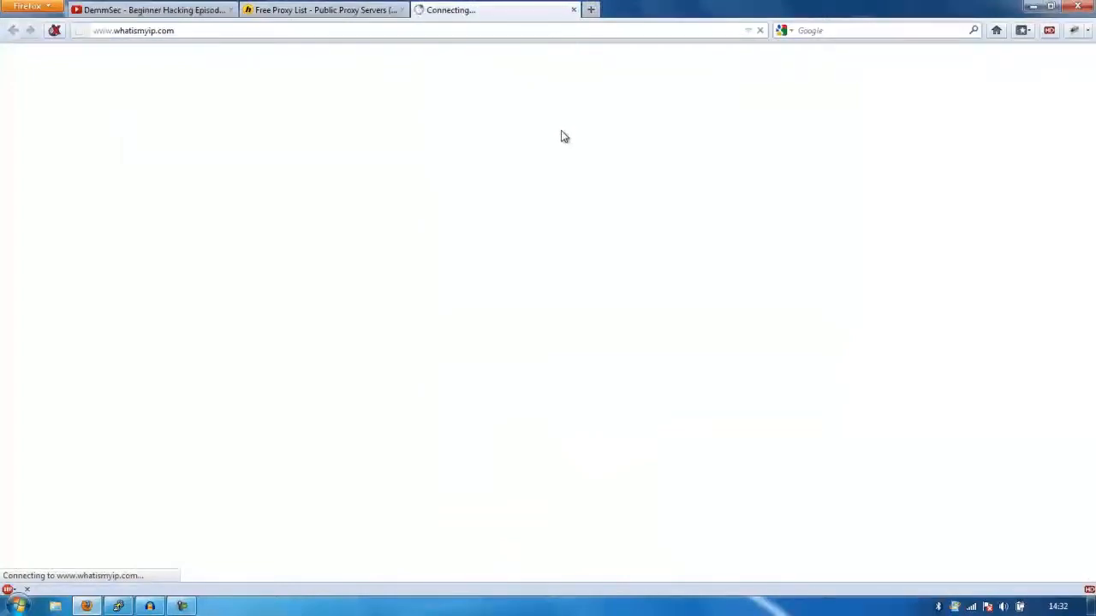
Set the HTTP proxy to 109.123.126.253 on port 8080 and apply the options
click(30, 7)
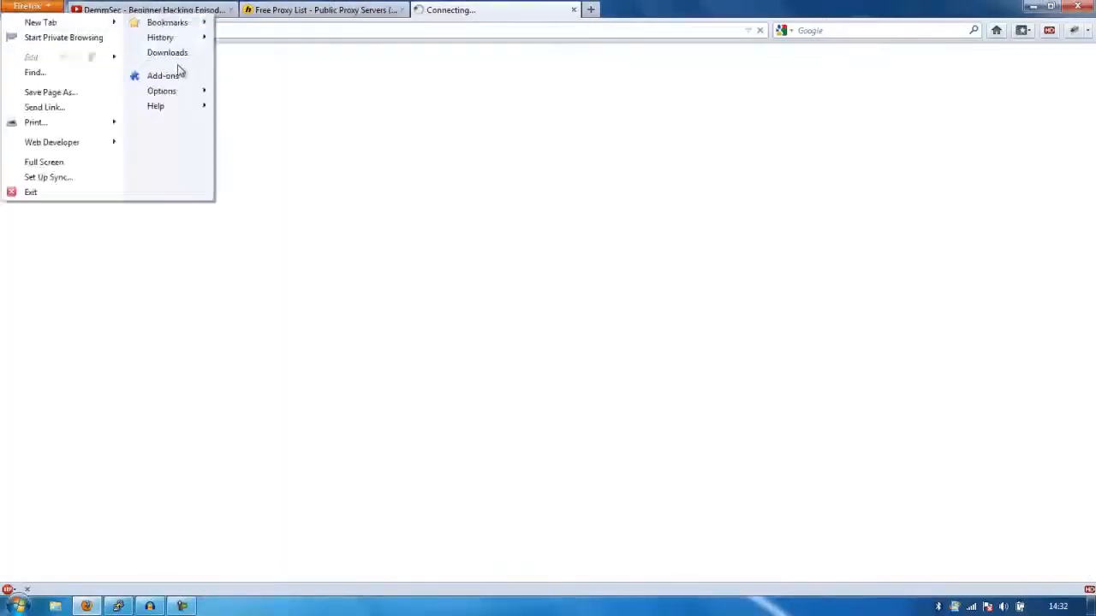
click(161, 91)
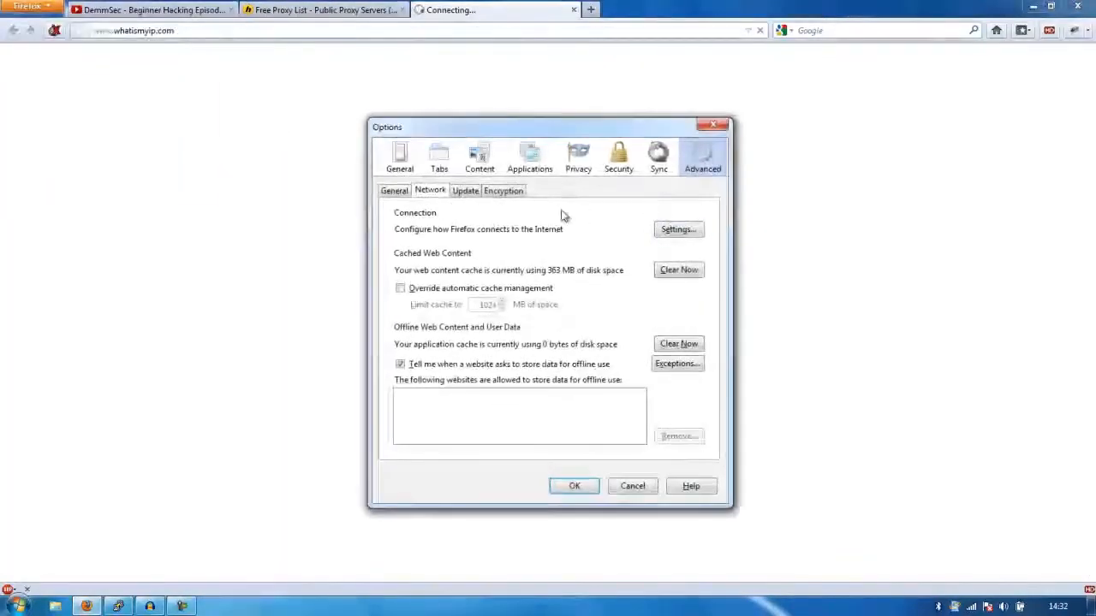
click(679, 229)
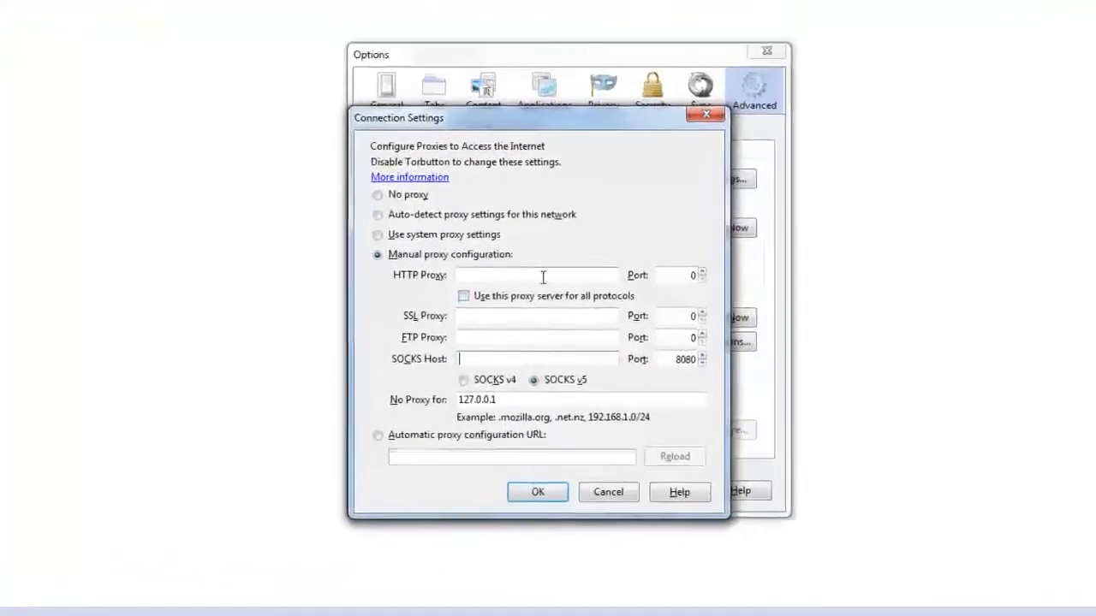
text(109.123.126.253)
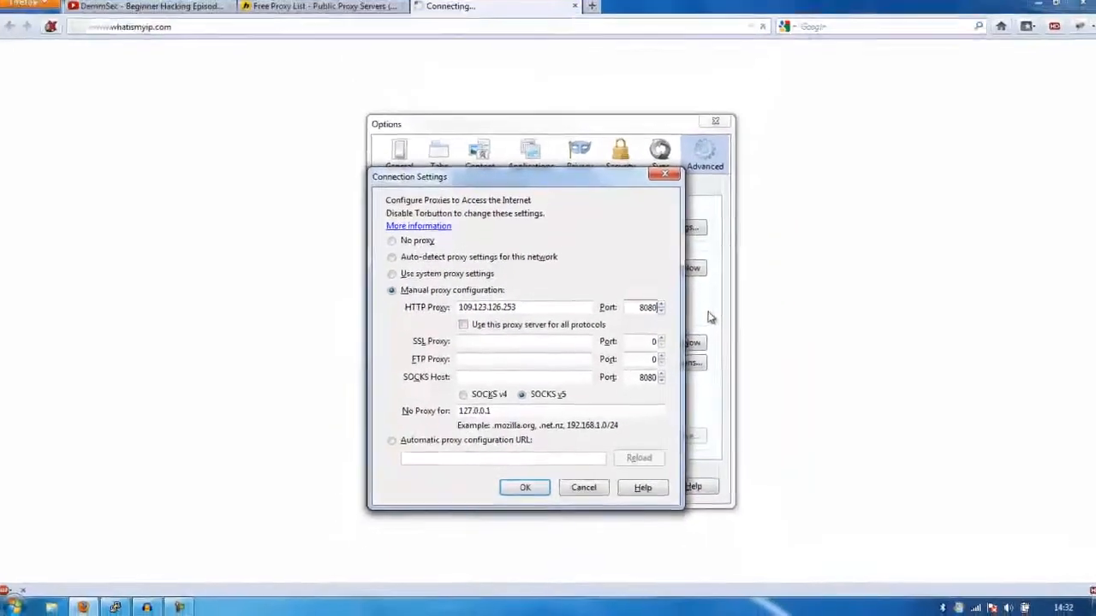
click(524, 486)
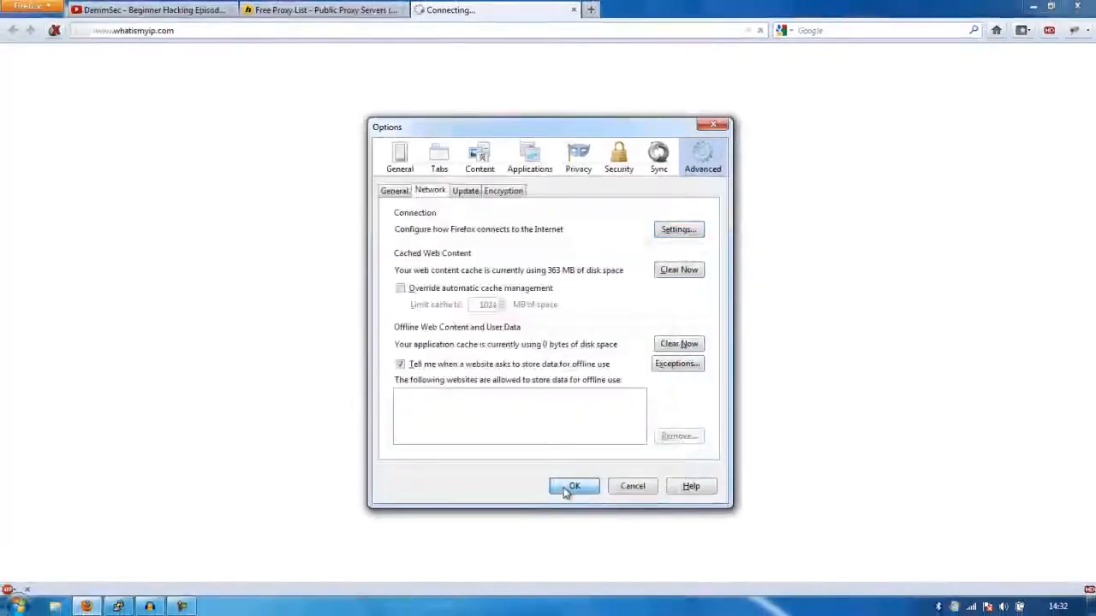
click(574, 487)
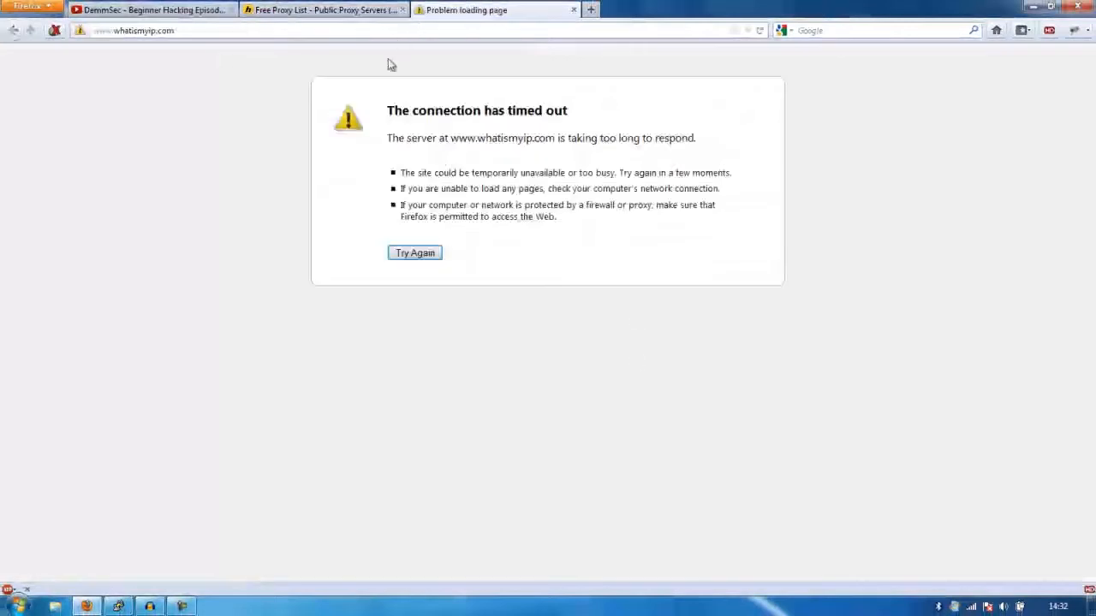
Retry whatismyip.com until it loads via the proxy, then return to the Free Proxy List tab
click(414, 254)
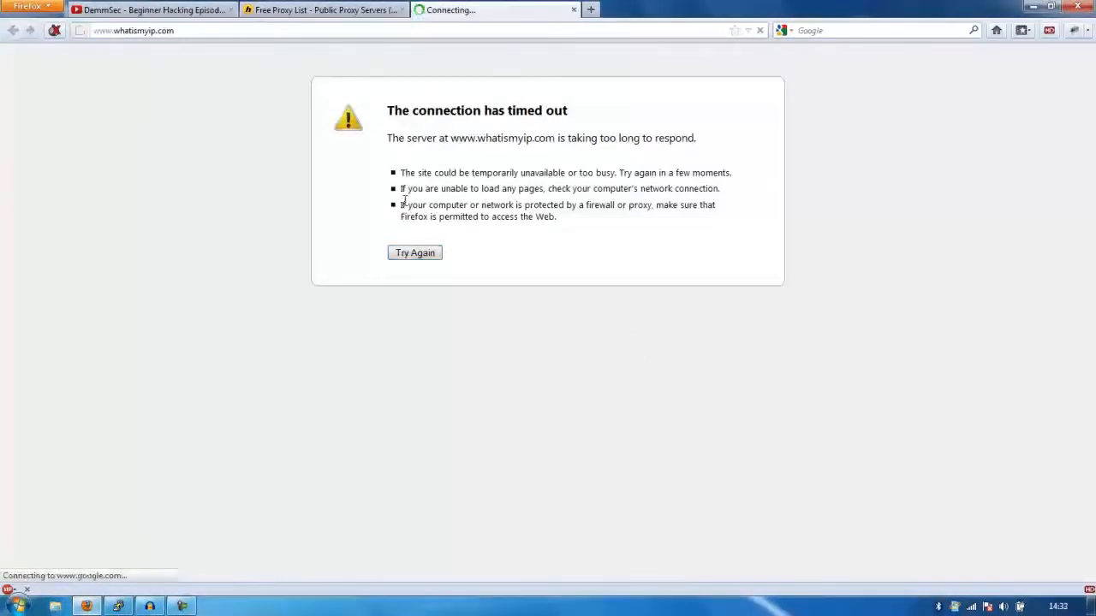
click(414, 253)
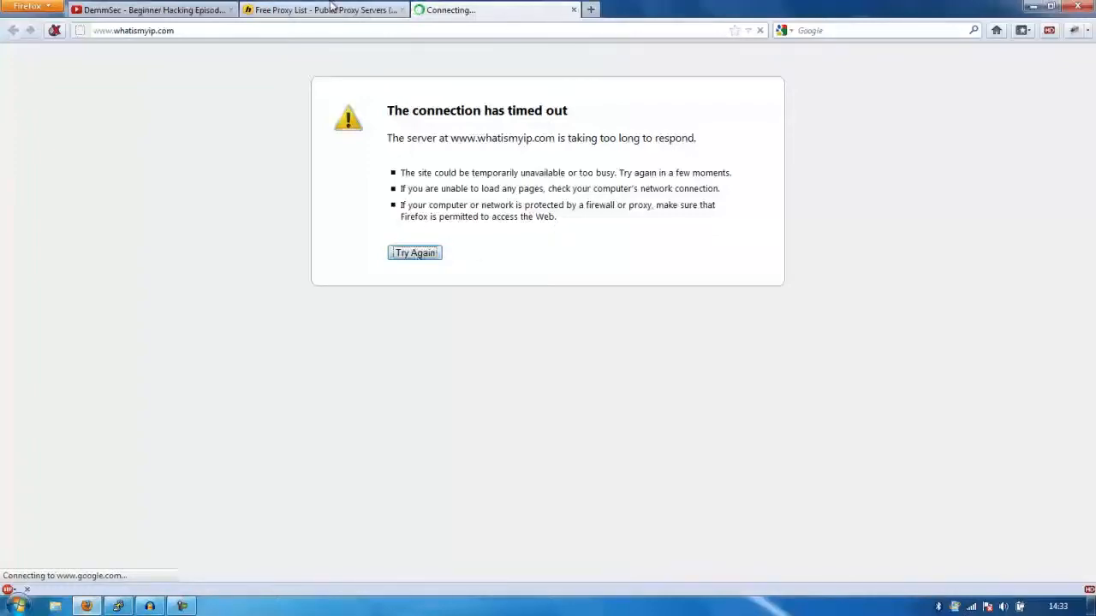
click(324, 10)
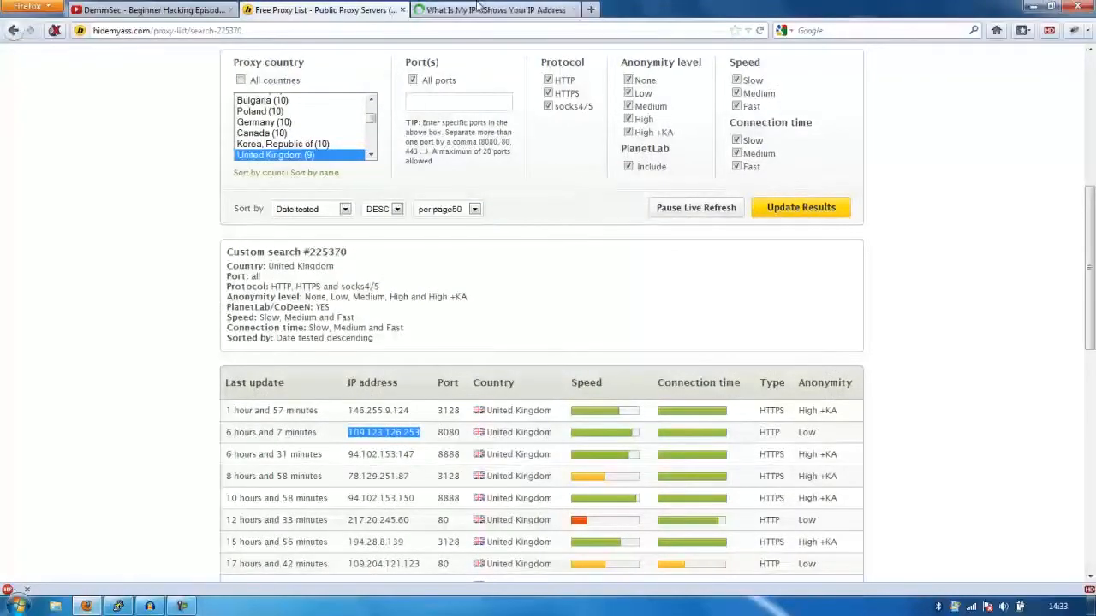
click(496, 10)
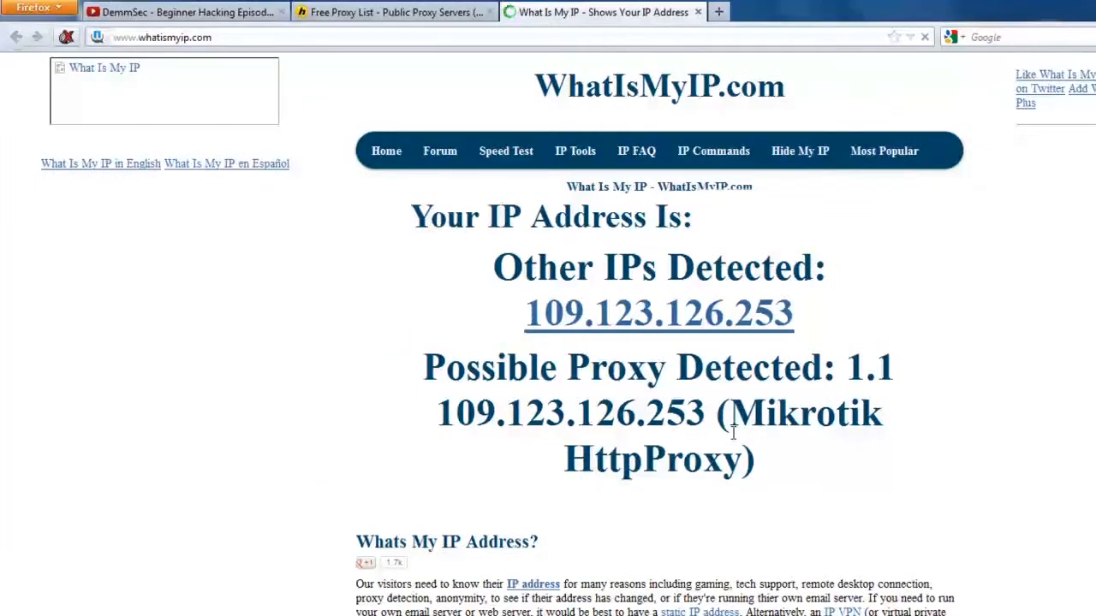
mouse_move(768, 377)
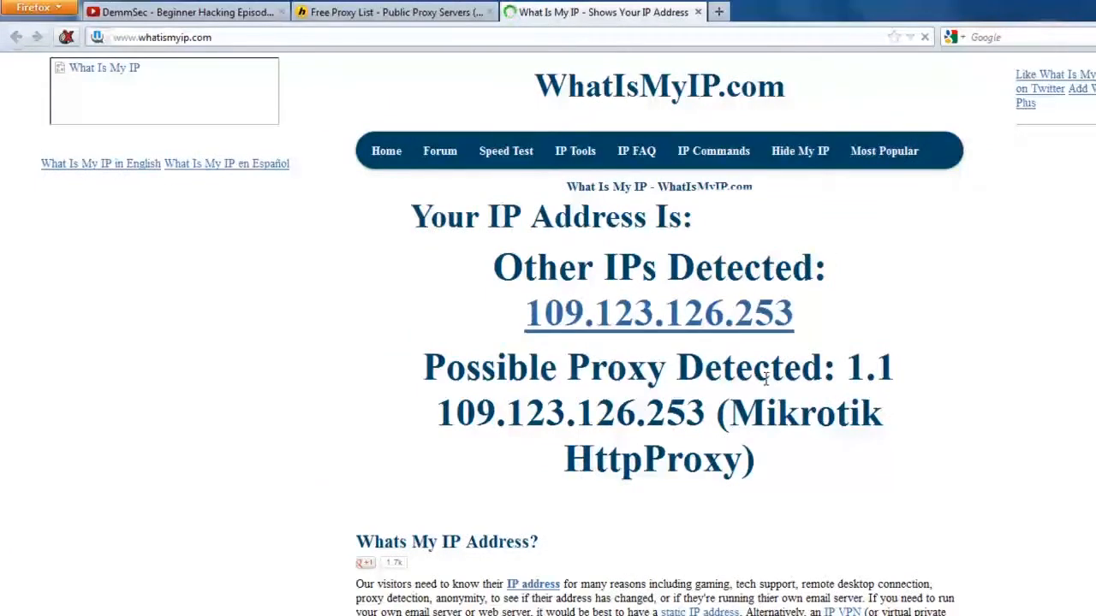
Switch the connection settings back to No proxy and confirm
click(180, 11)
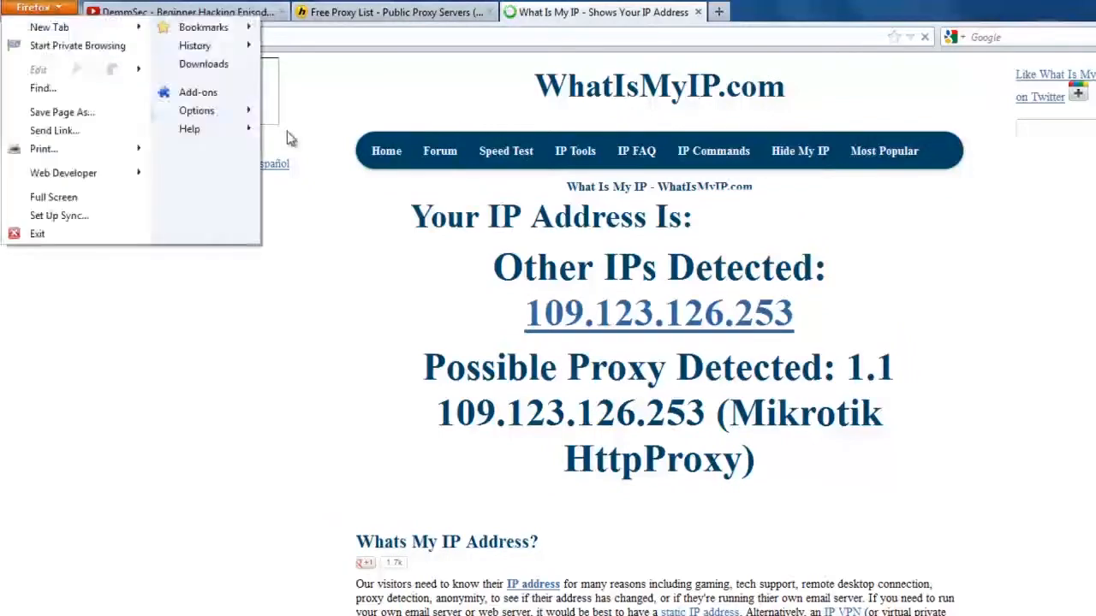
click(195, 109)
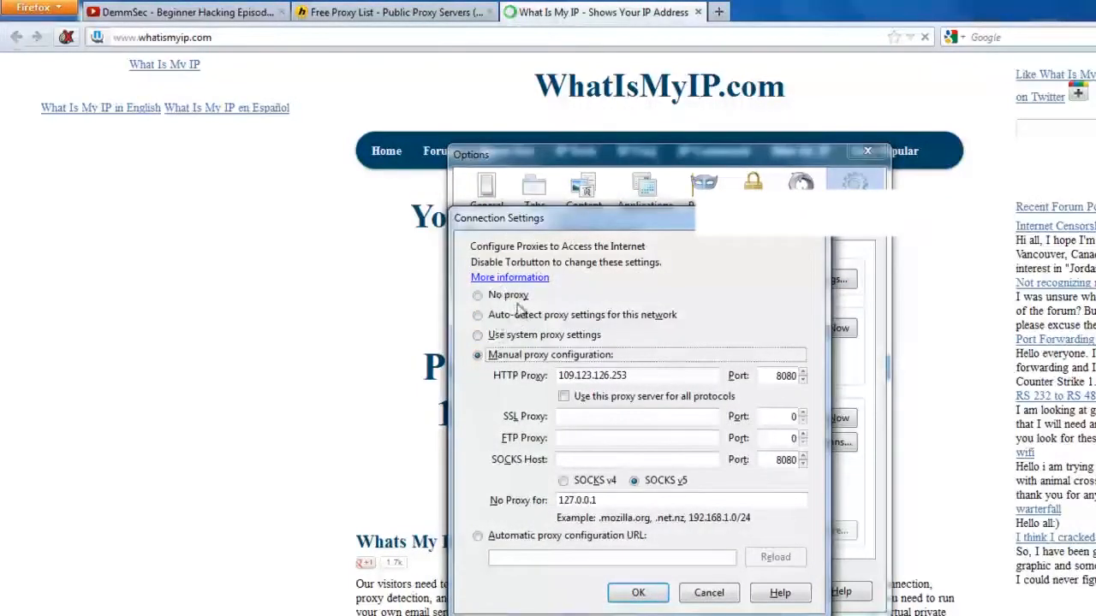
click(478, 295)
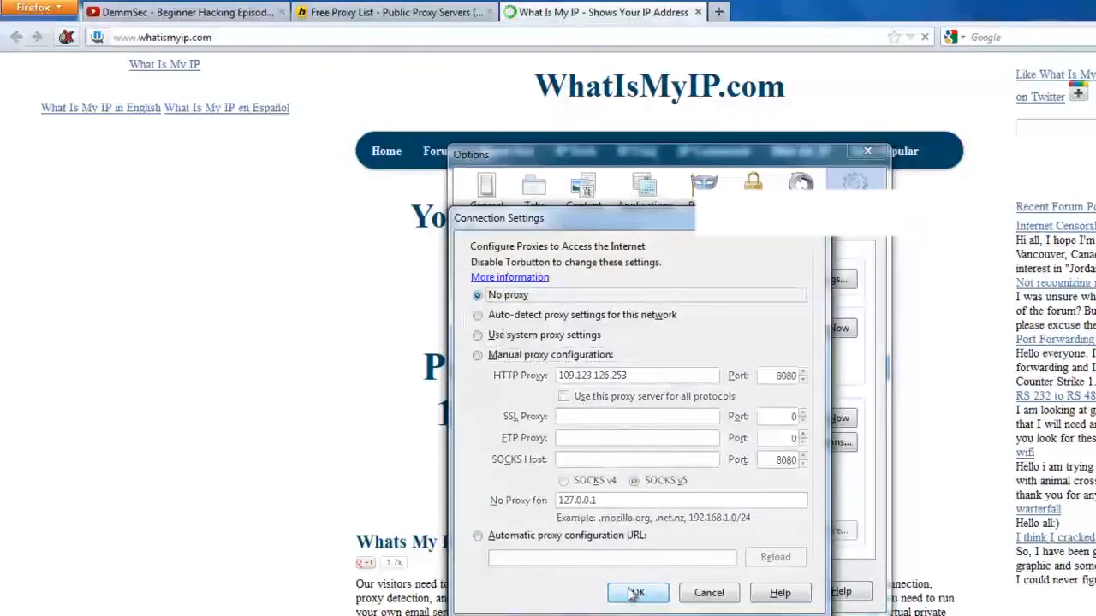
click(637, 593)
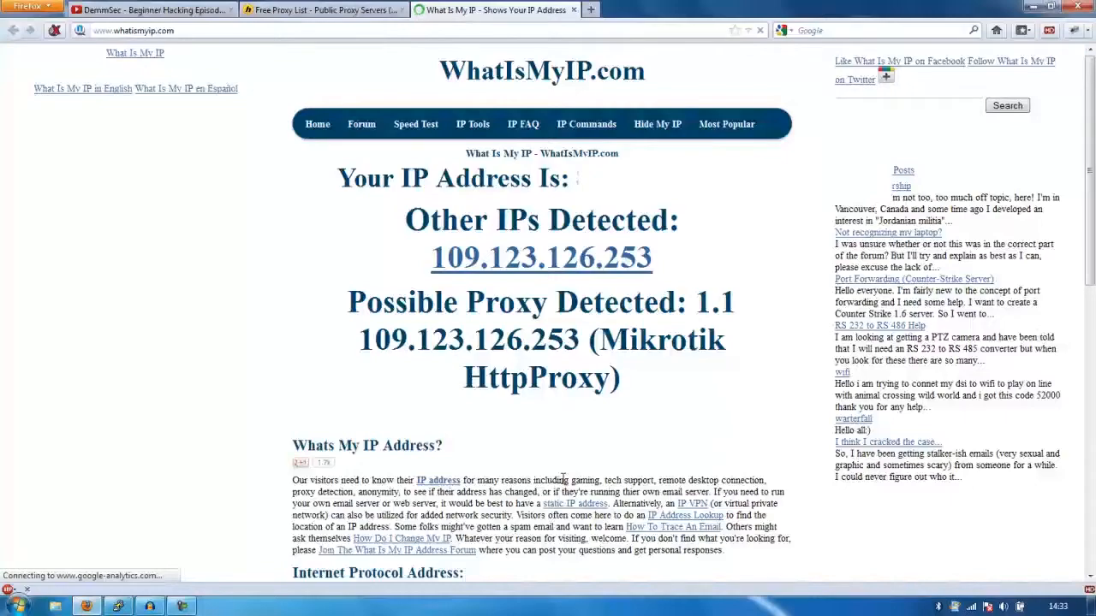
Rename the resource to 'funfun' for 109.123.126.253:8080 in the dns2tcpd config and save it
scroll(down, 3)
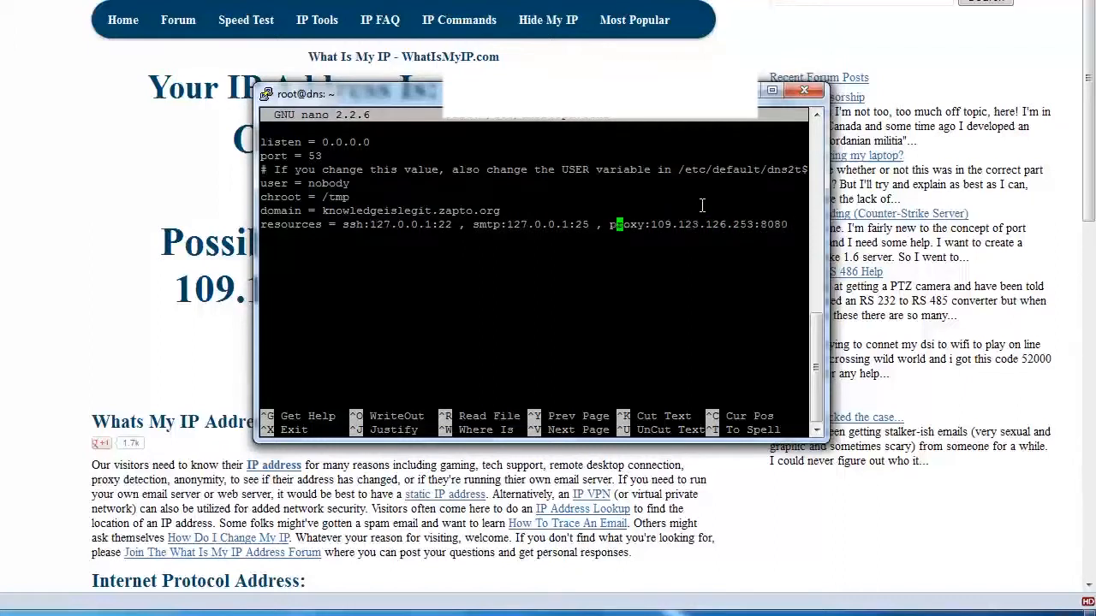
key(Right)
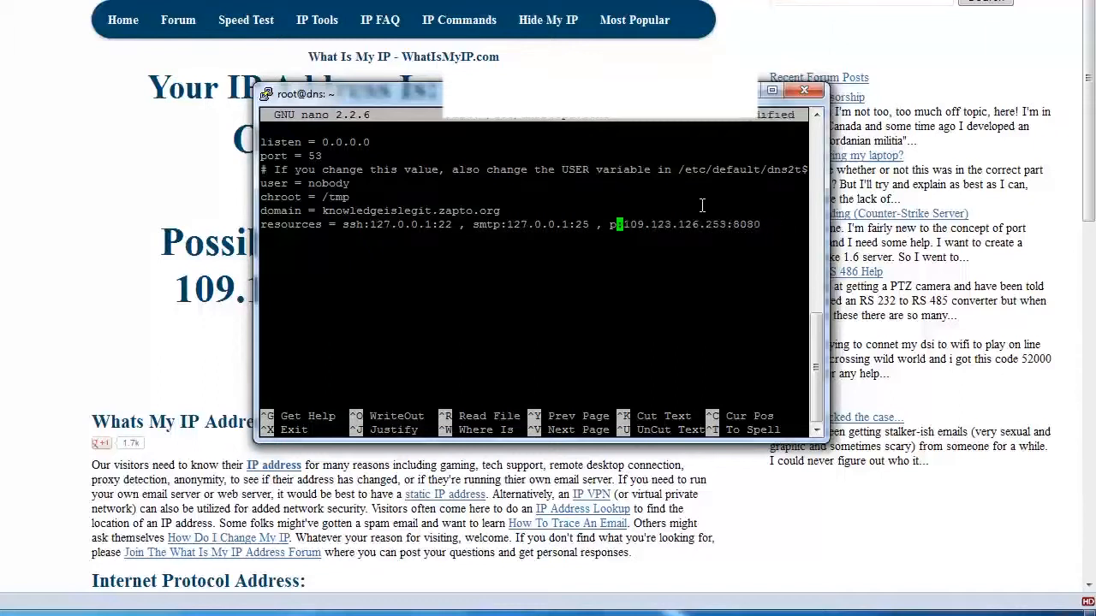
text(unfun:)
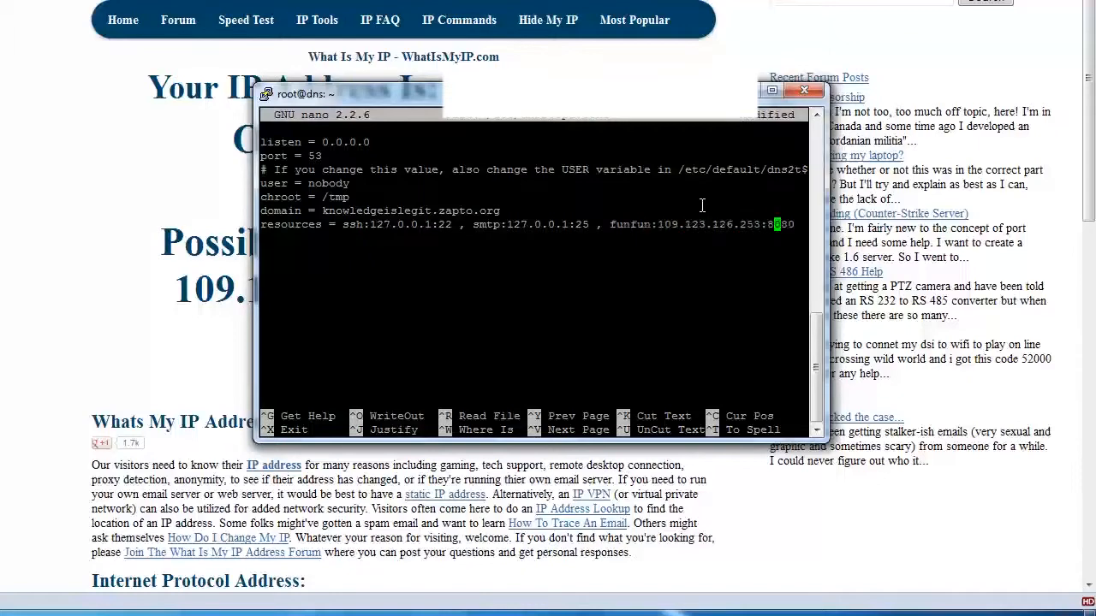
key(ctrl+o)
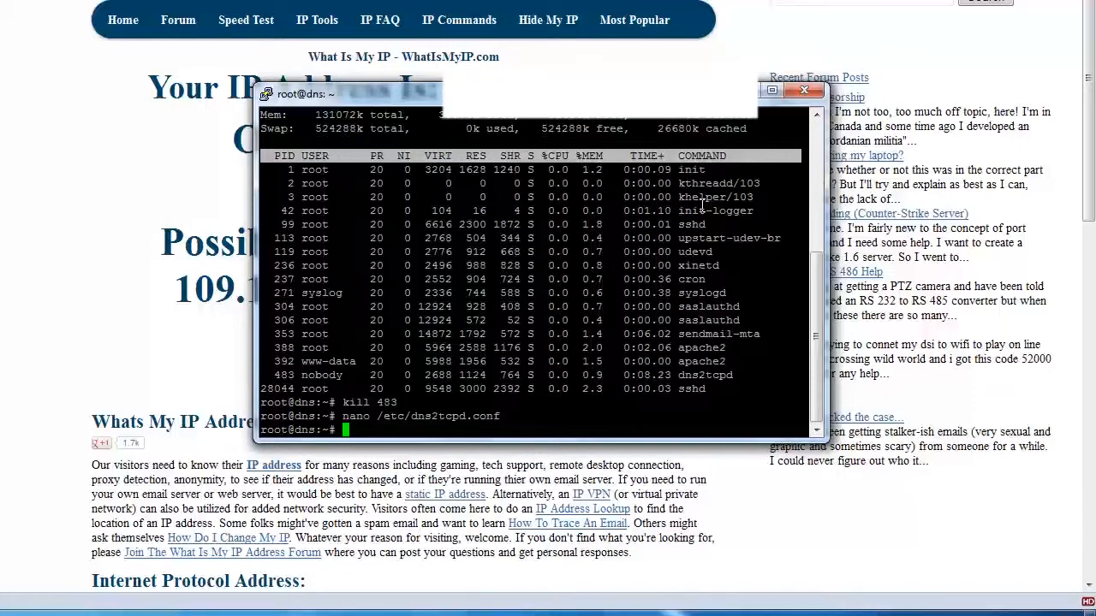
Relaunch the server with 'dns2tcpd -f /etc/dns2tcpd.conf'
text(dns2tcp)
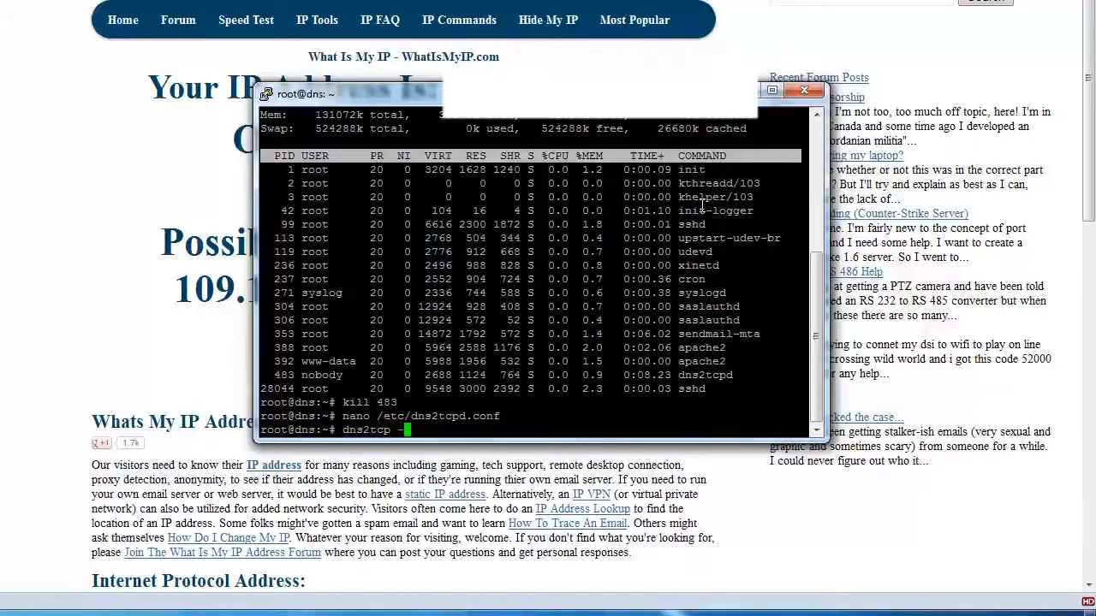
text(-f /et)
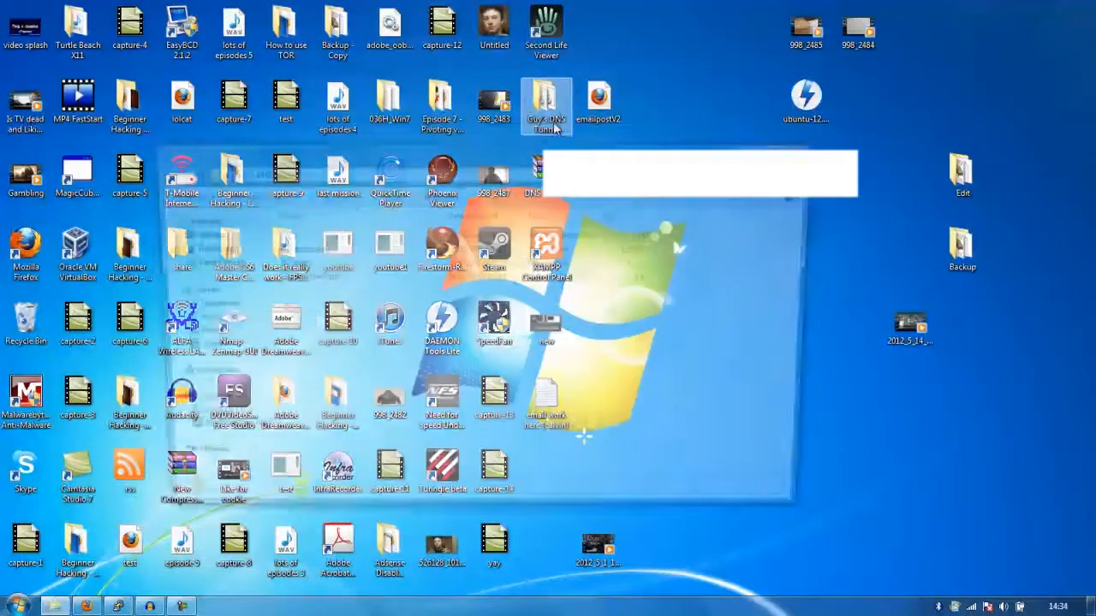
Open the Guy's DNS Tunnel folder on the desktop and start cmd.exe alongside it
double_click(546, 96)
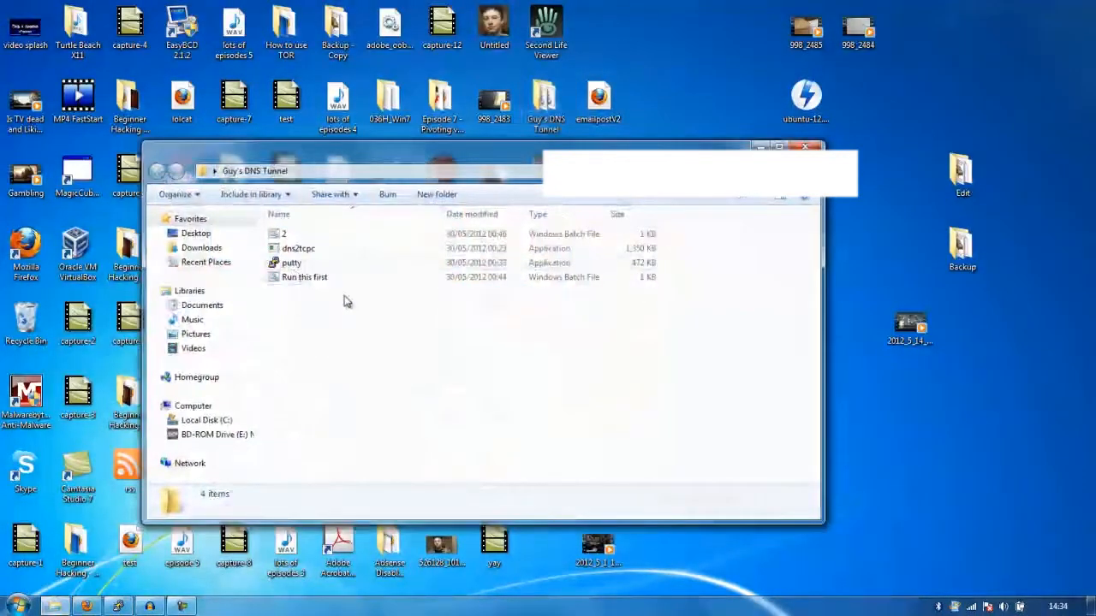
click(19, 607)
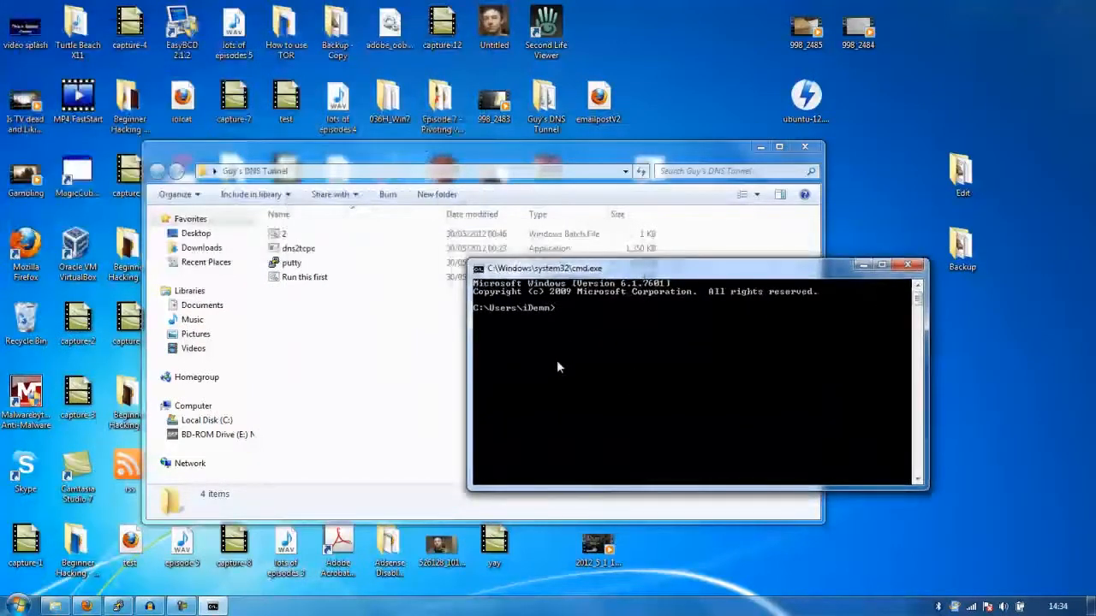
Change into Desktop\Guy's DNS Tunnel and list its files with dir
text(cd Desk)
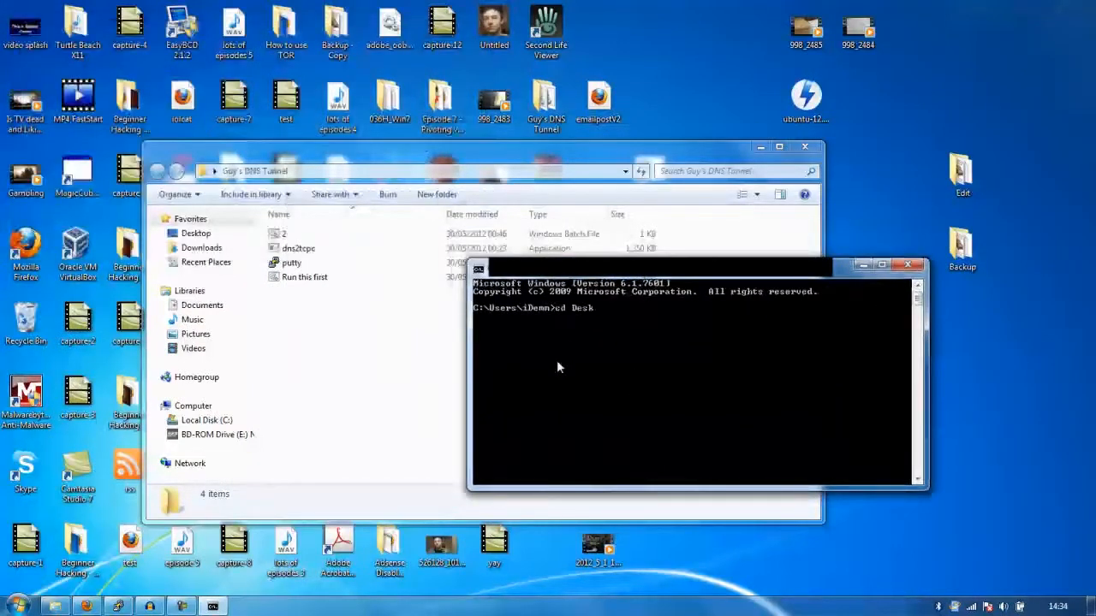
text(cd)
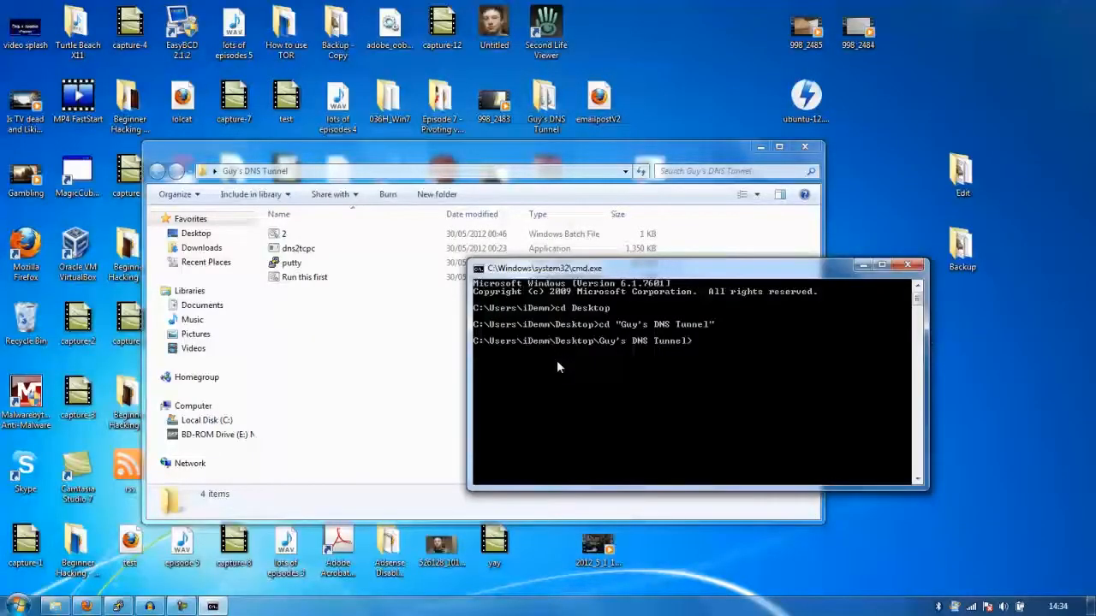
text(dir)
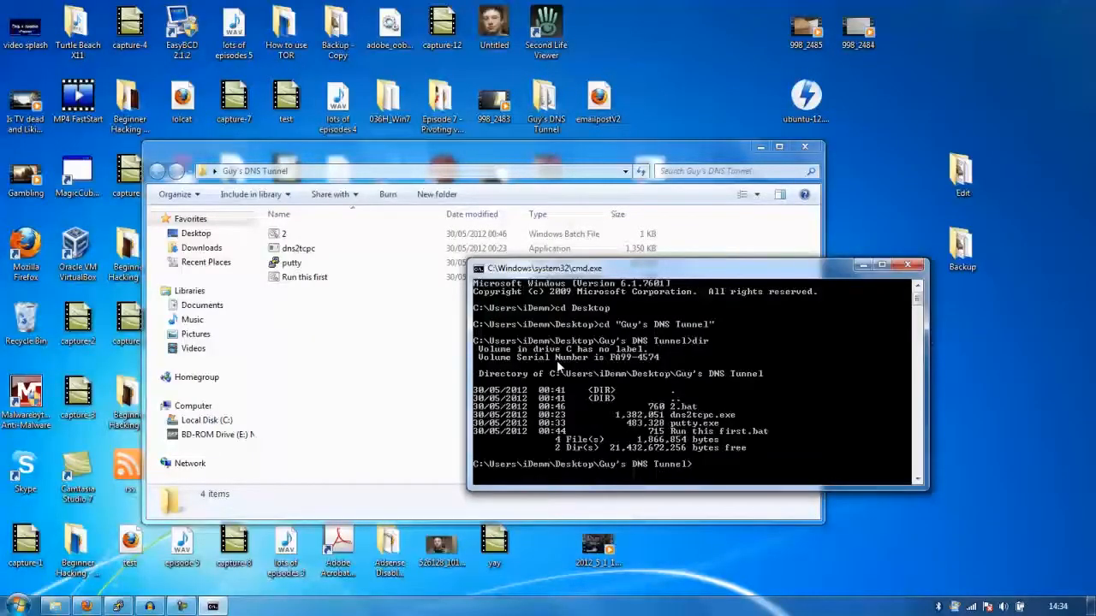
Query the tunnel server's resources with dns2tcpc.exe -z, which returns a name error
text(dns2tcpc.exe)
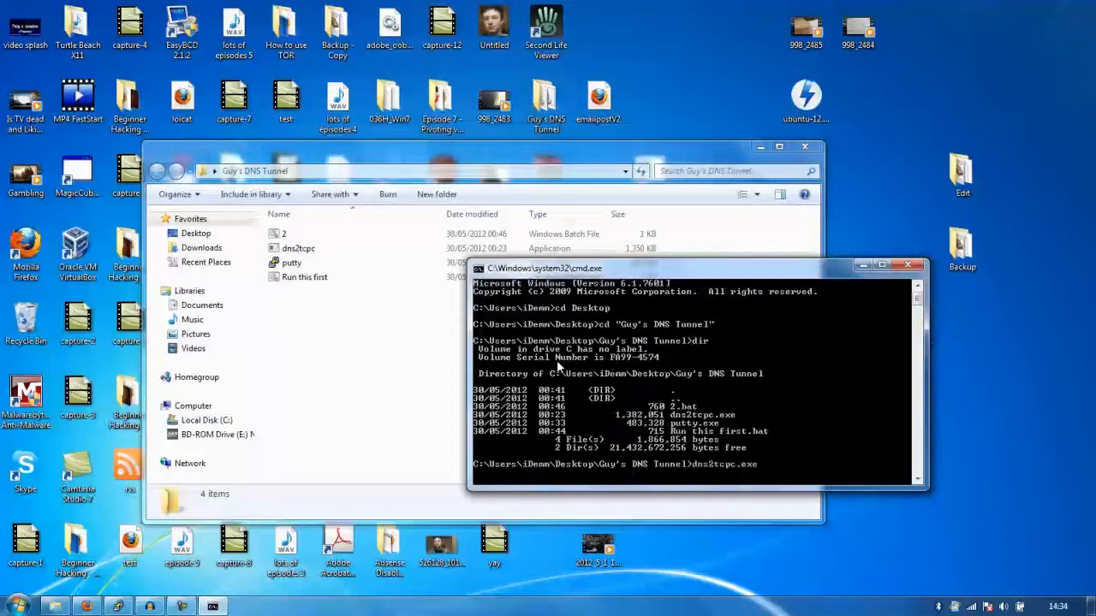
text(-z)
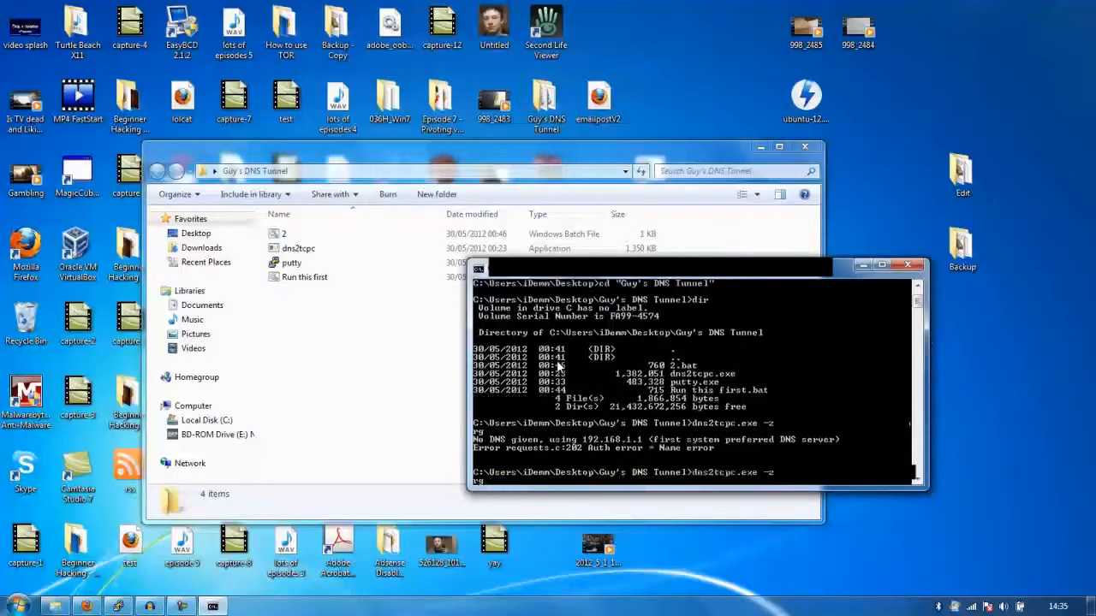
mouse_move(896, 277)
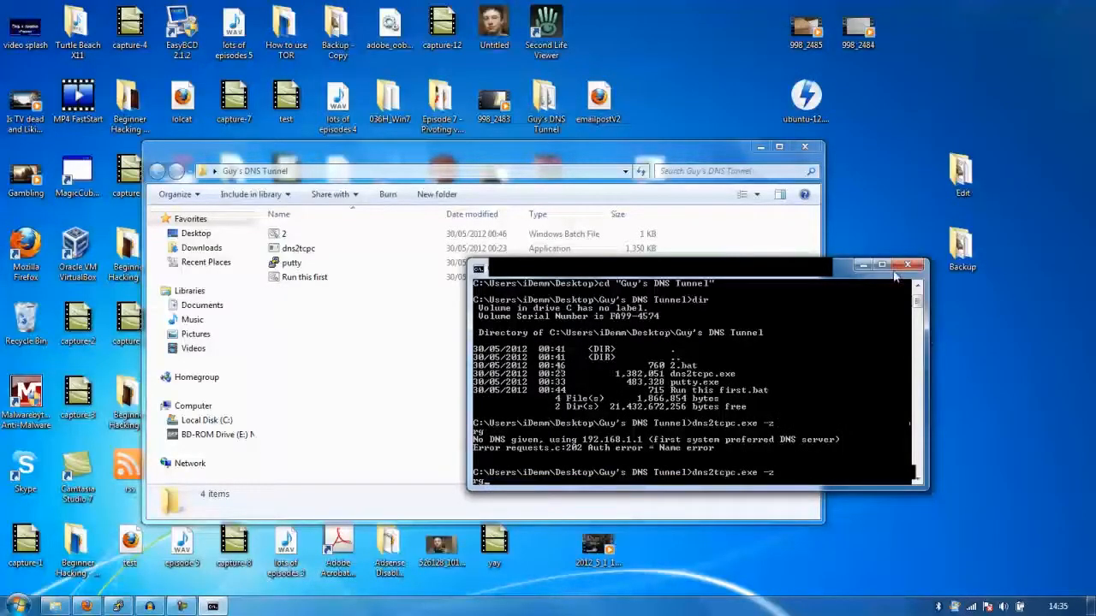
Read the command in the Run this first batch file, then rerun dns2tcpc -z listing ssh, smtp and funfun
right_click(305, 277)
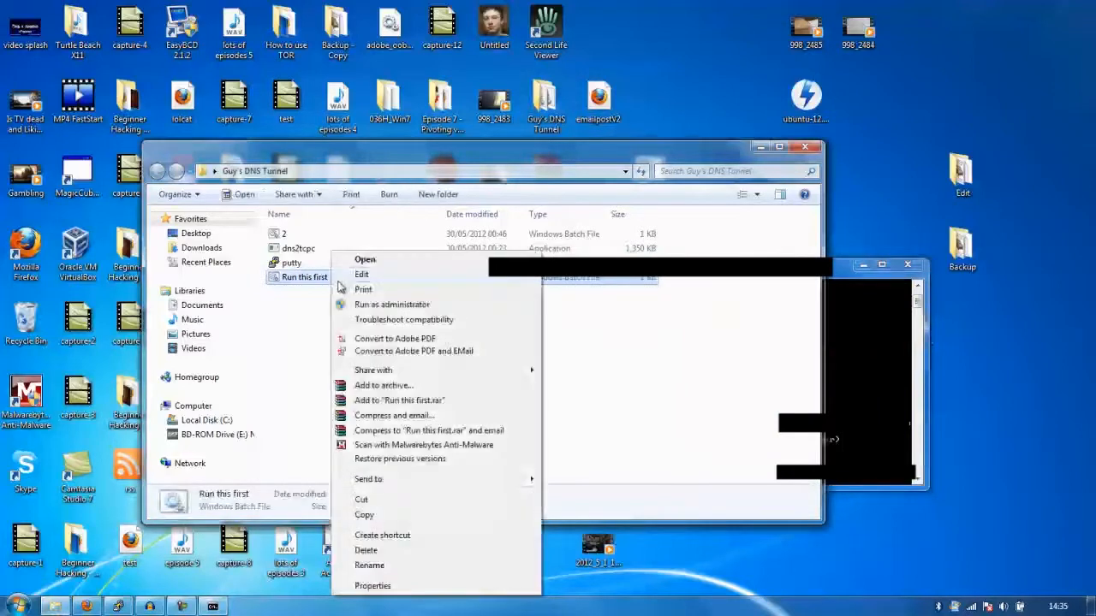
click(363, 274)
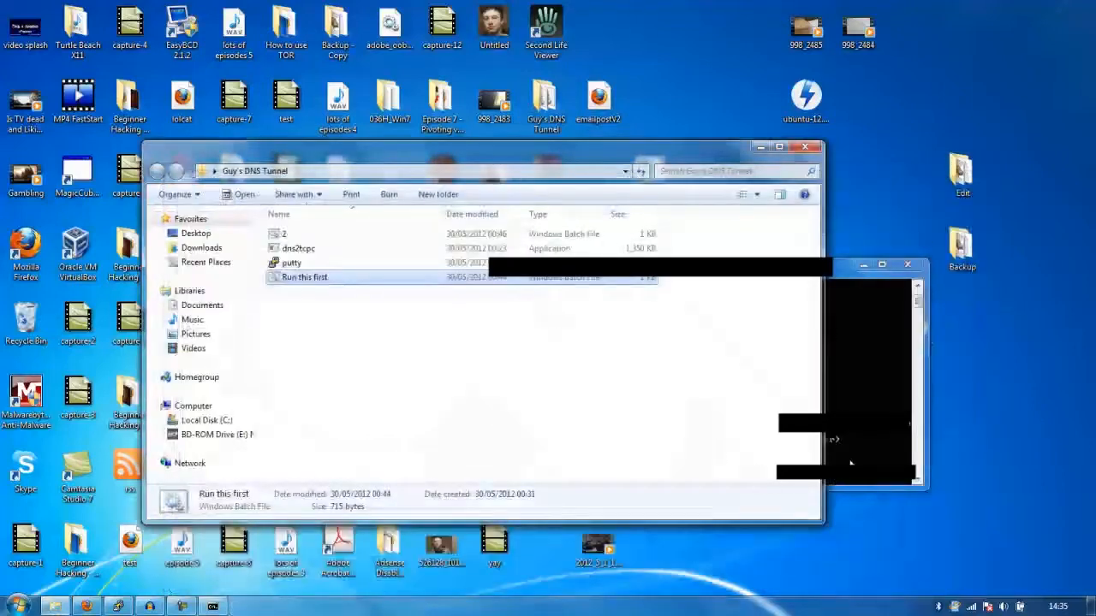
right_click(634, 483)
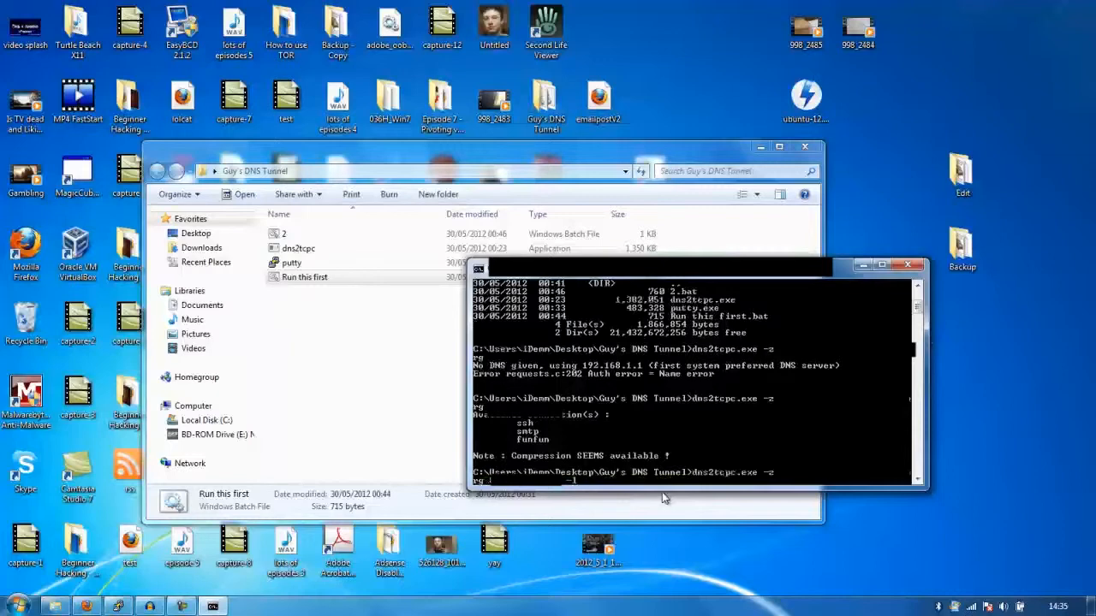
Start dns2tcpc with -l 1337 -r funfun to tunnel the funfun resource to local port 1337
text(1337)
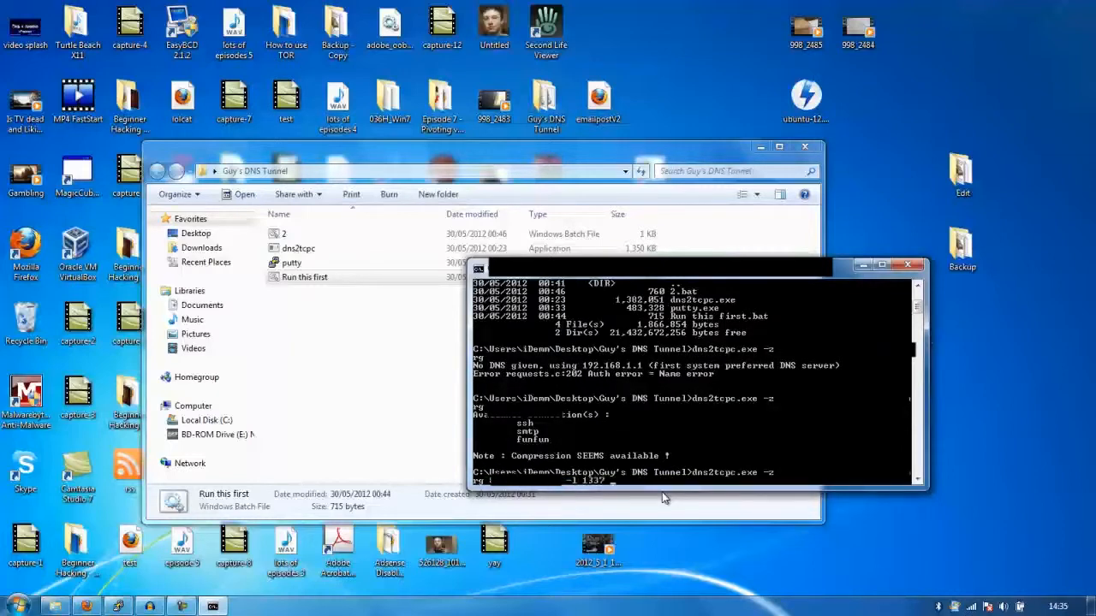
text(-r fun)
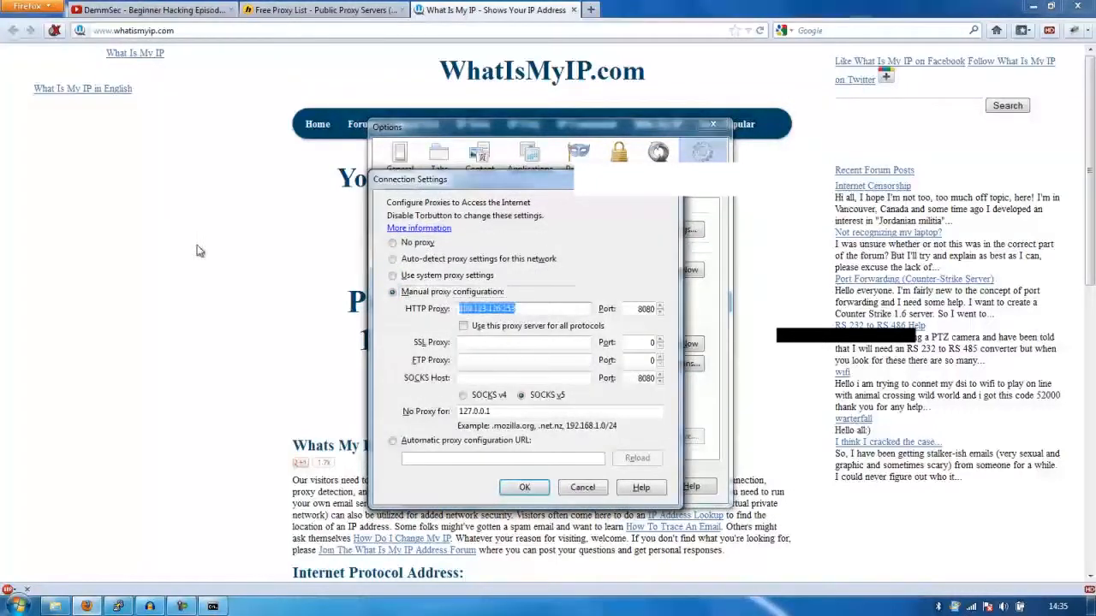
Set Firefox's manual HTTP proxy to 127.0.0.1 port 1337 and confirm
text(127.0.0.11)
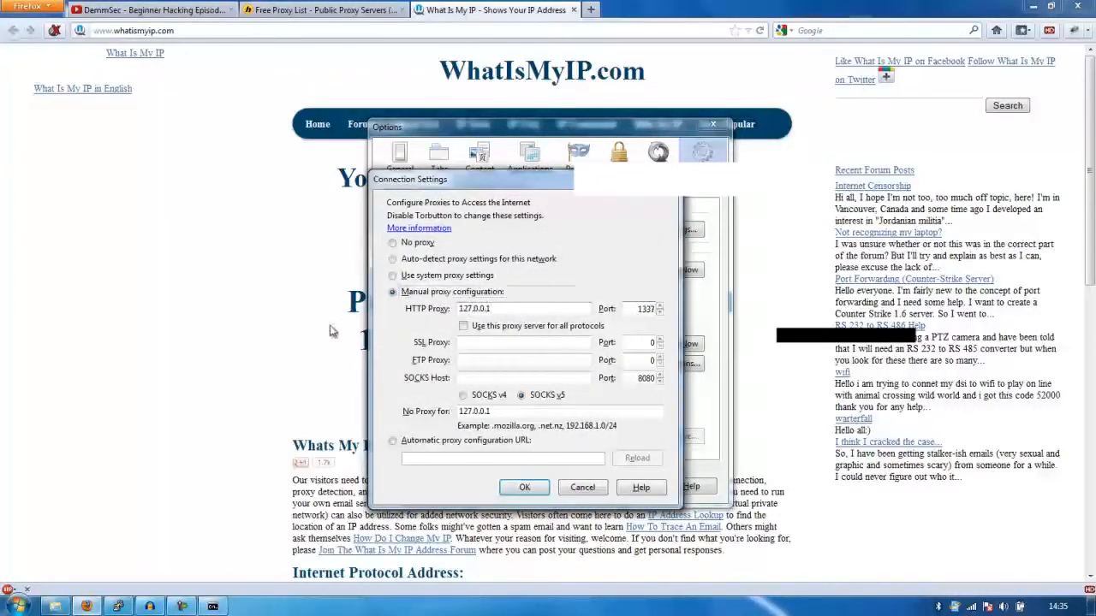
click(524, 486)
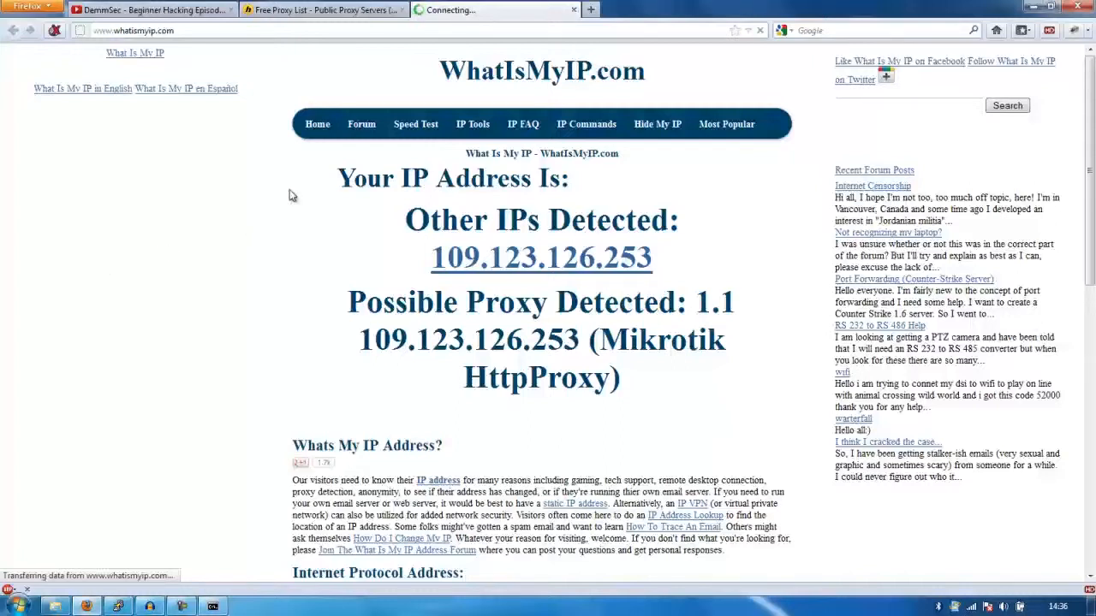
mouse_move(261, 180)
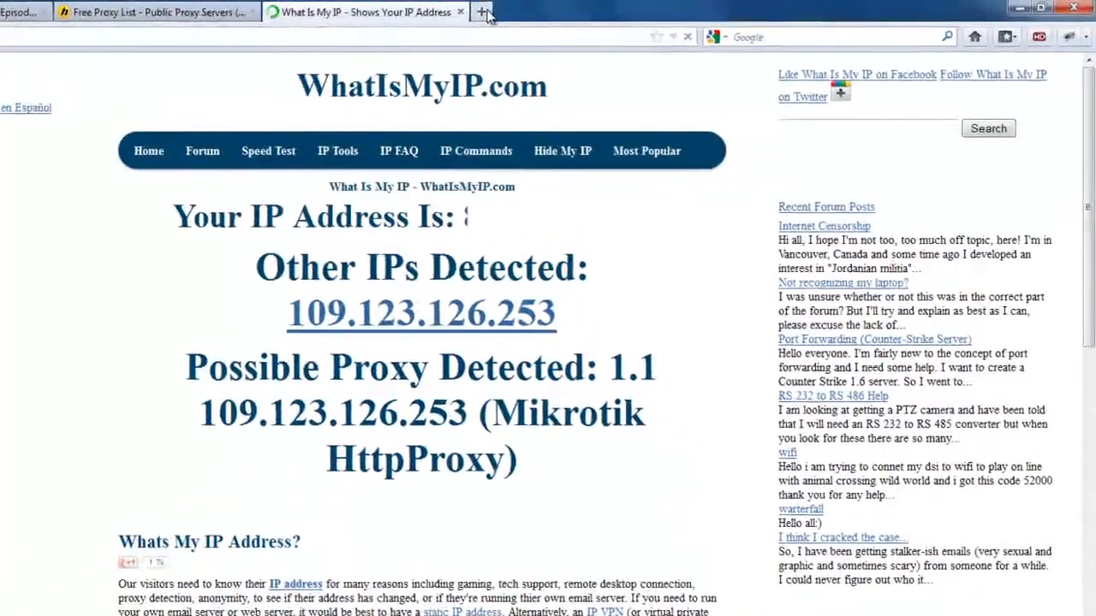
Load another site in a new tab through the tunnel, then return to the WhatIsMyIP tab
click(483, 10)
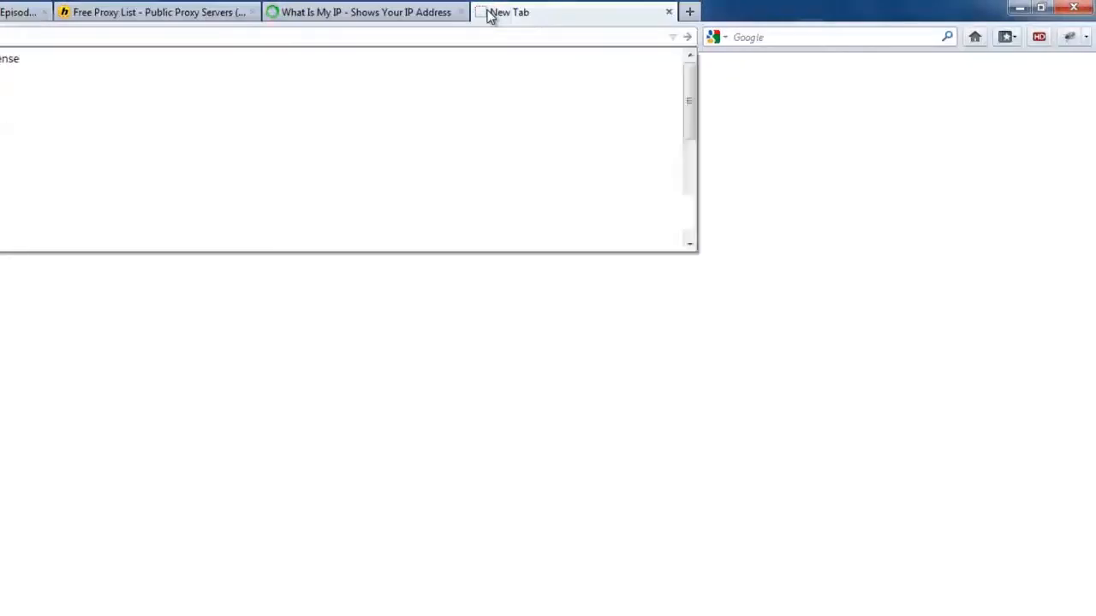
click(363, 12)
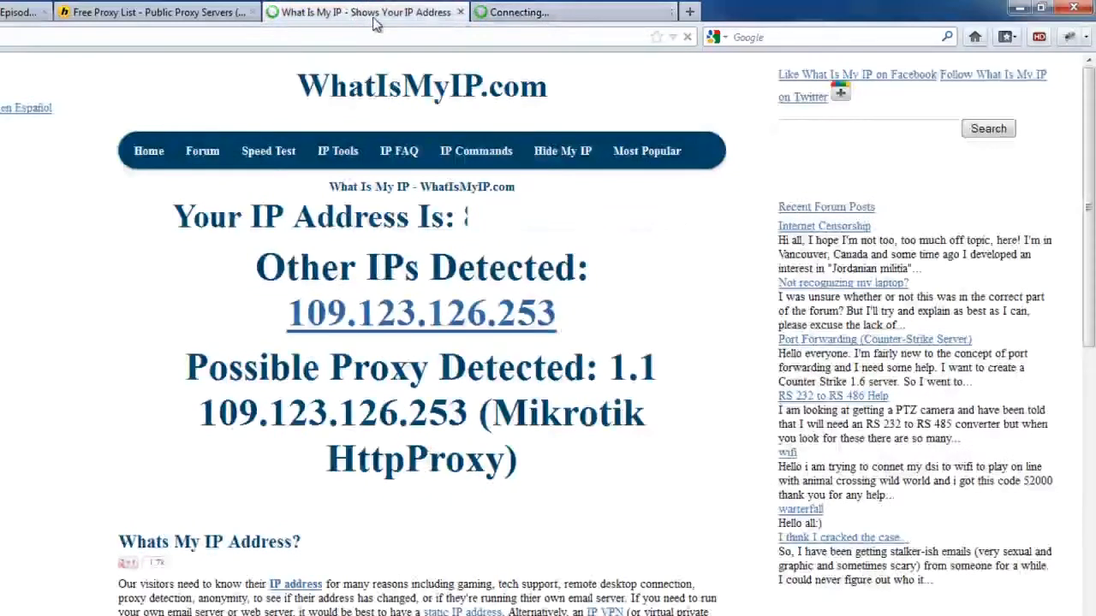